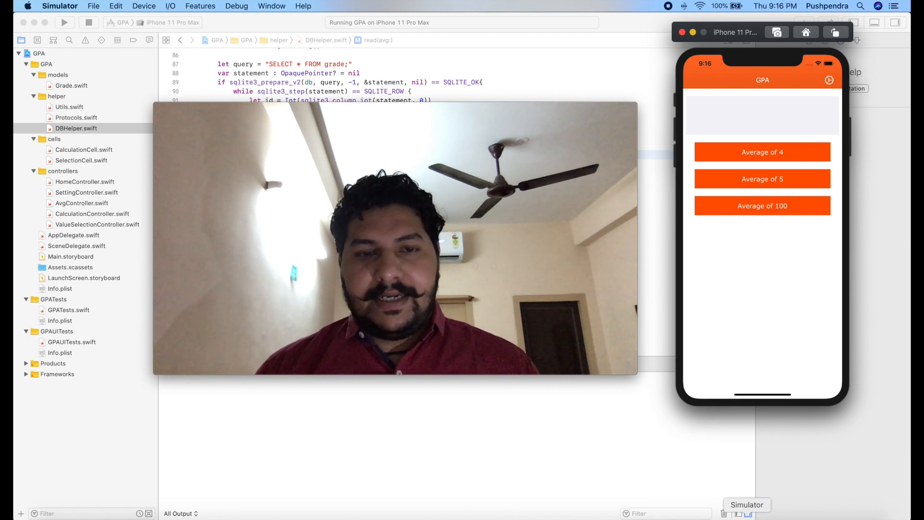
- Open the Average of 4 results and the New Stork entry form, then return to Xcode
click(761, 152)
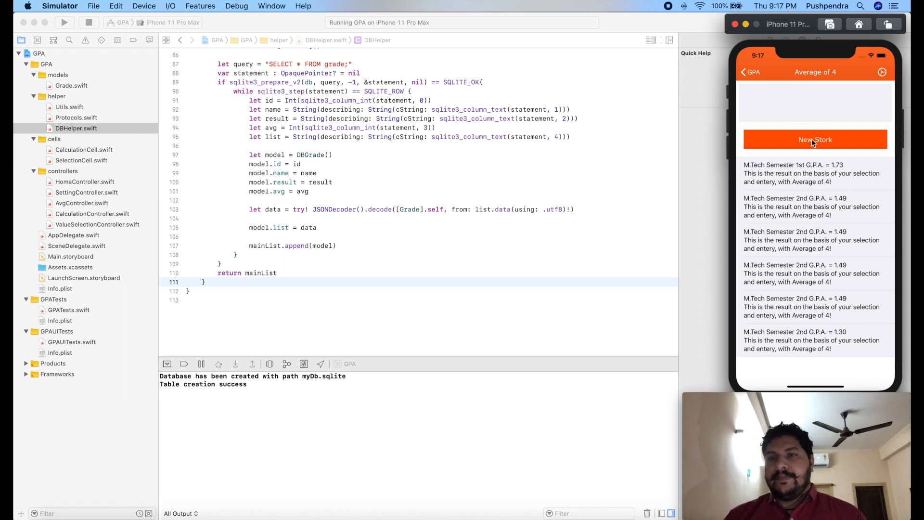
click(814, 139)
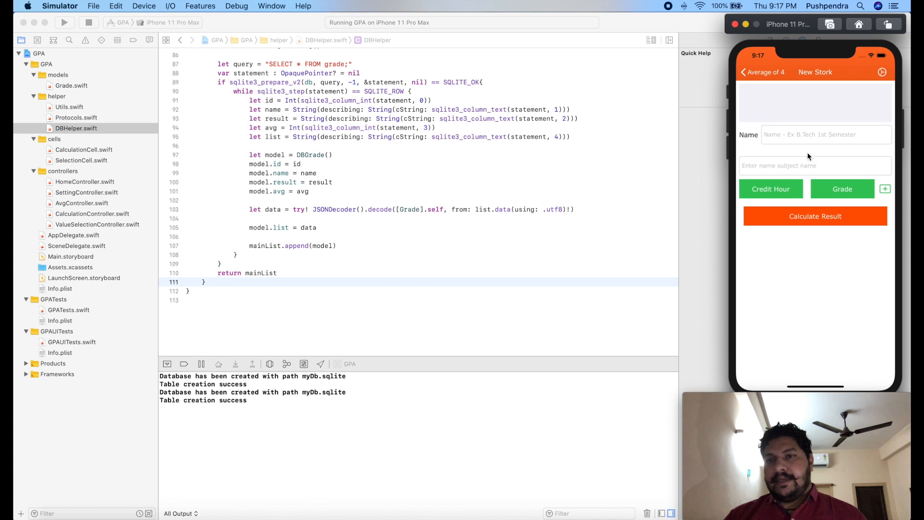
mouse_move(784, 121)
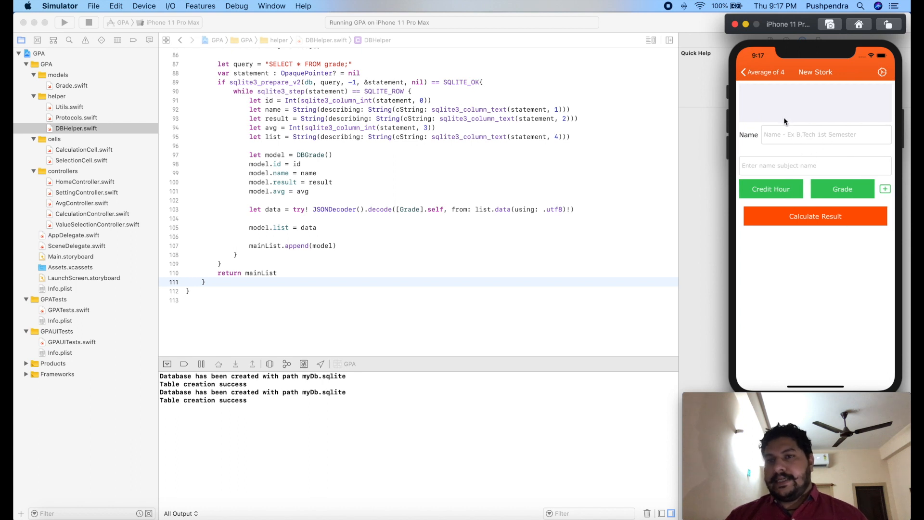
click(754, 72)
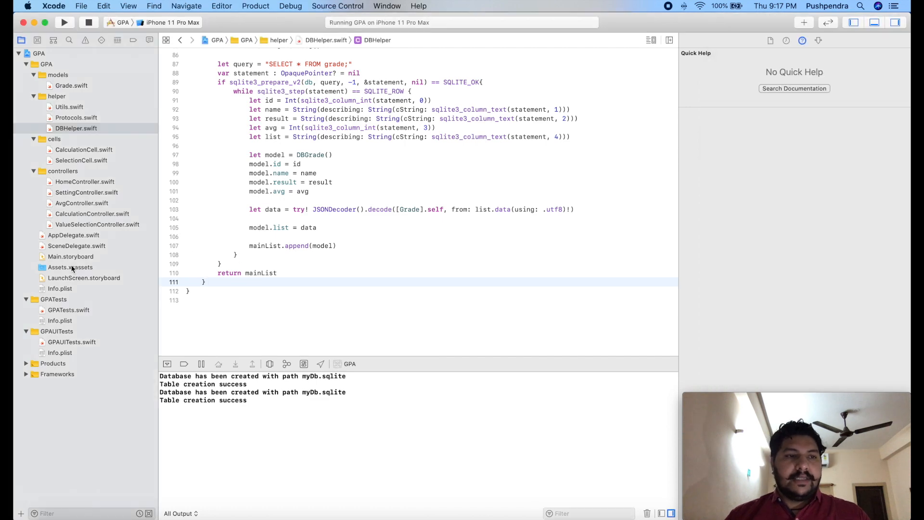
- In AvgController's didSelectRowAt, add 'controller.list = list[indexPath.row].list!' after the guard
click(92, 213)
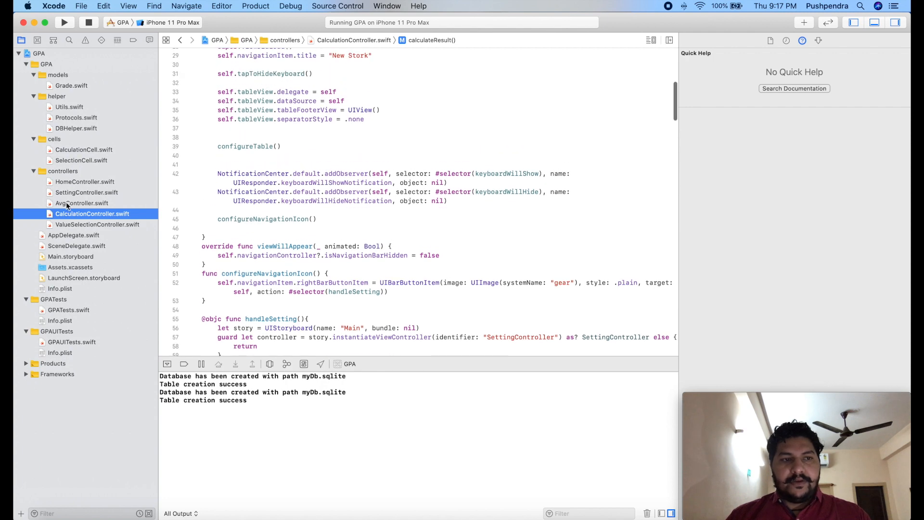
click(81, 203)
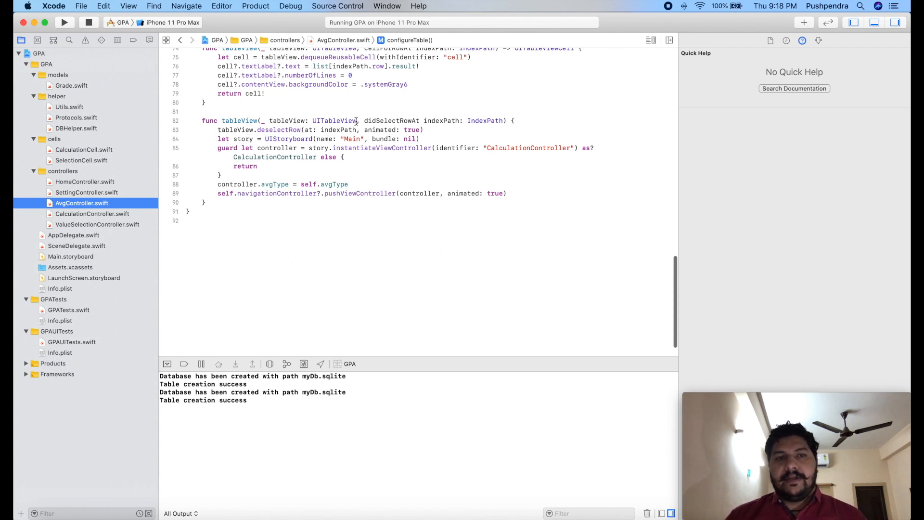
click(391, 121)
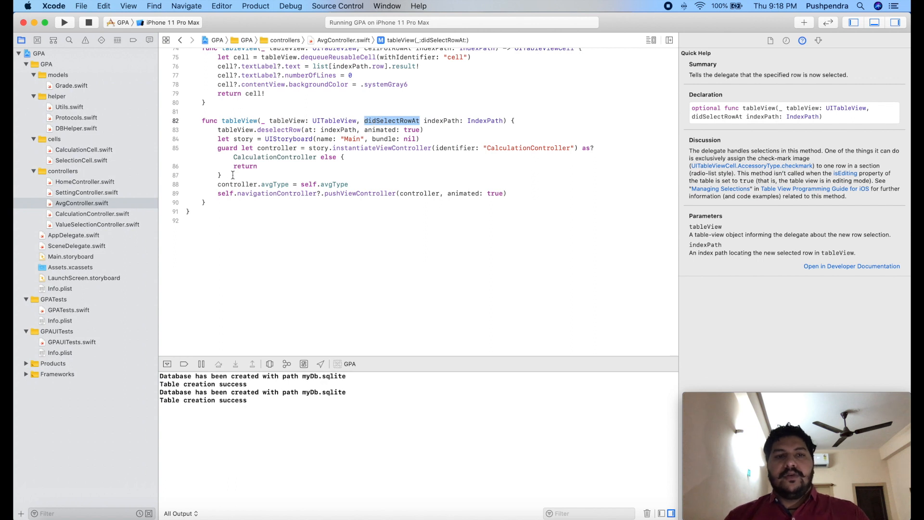
click(234, 175)
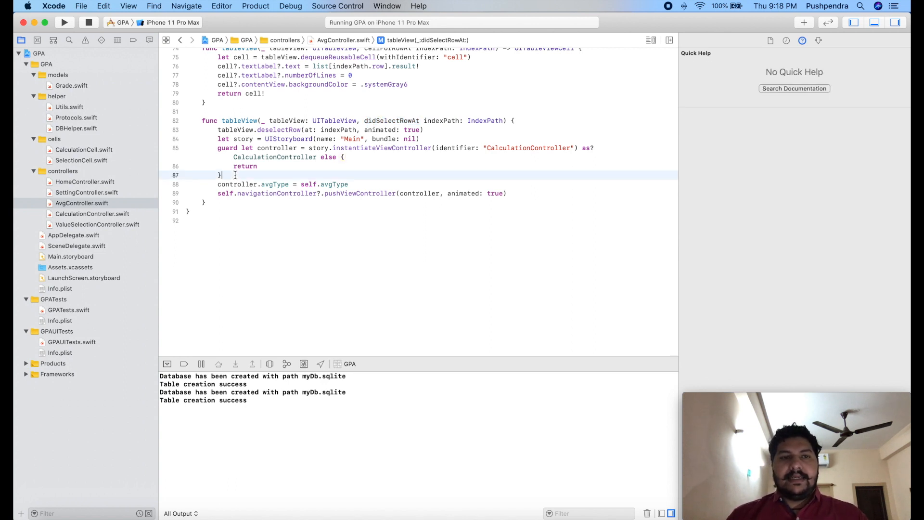
click(320, 66)
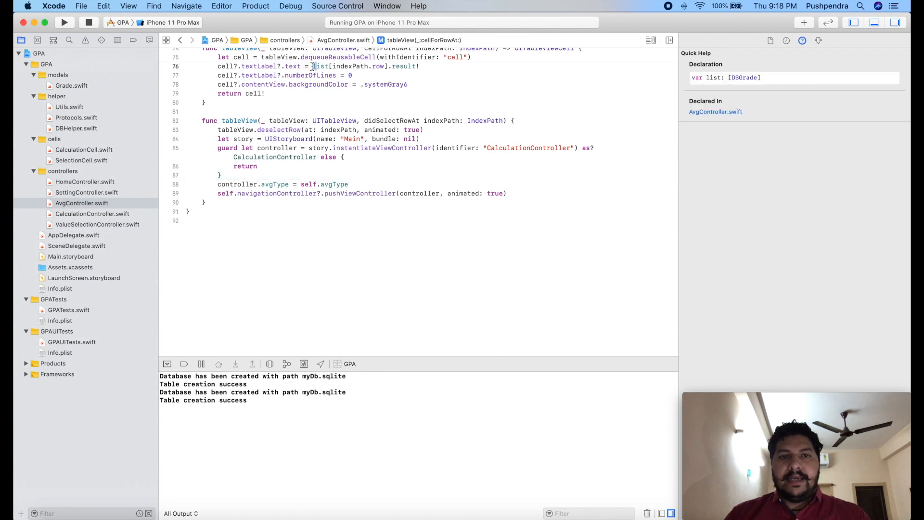
double_click(320, 66)
text(con)
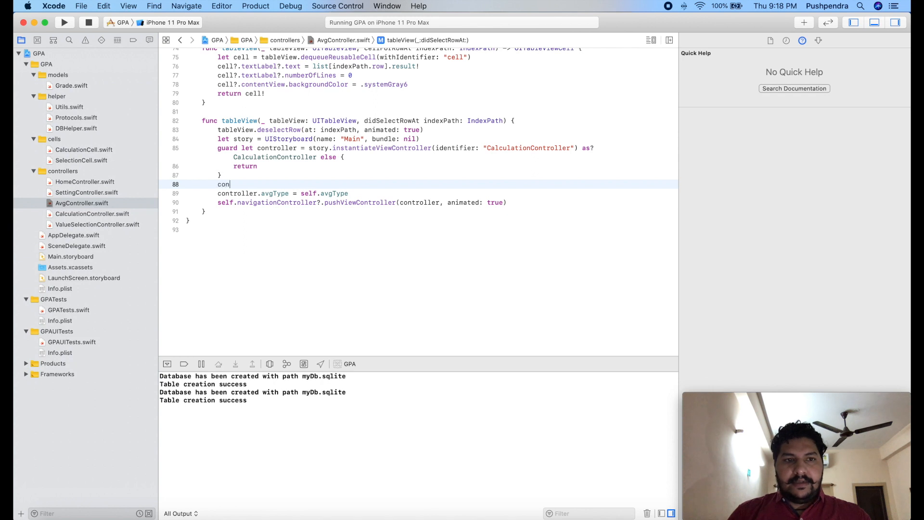
text(troller.li)
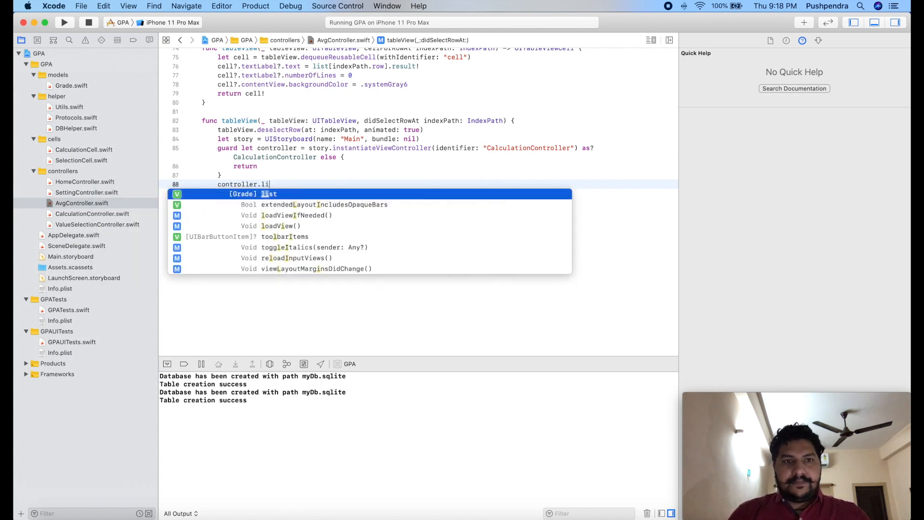
key(return)
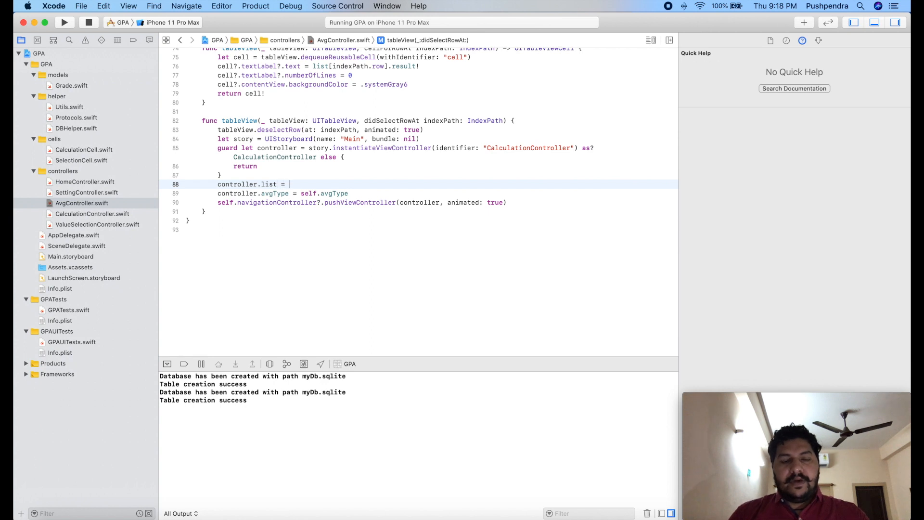
text(list[indexPath)
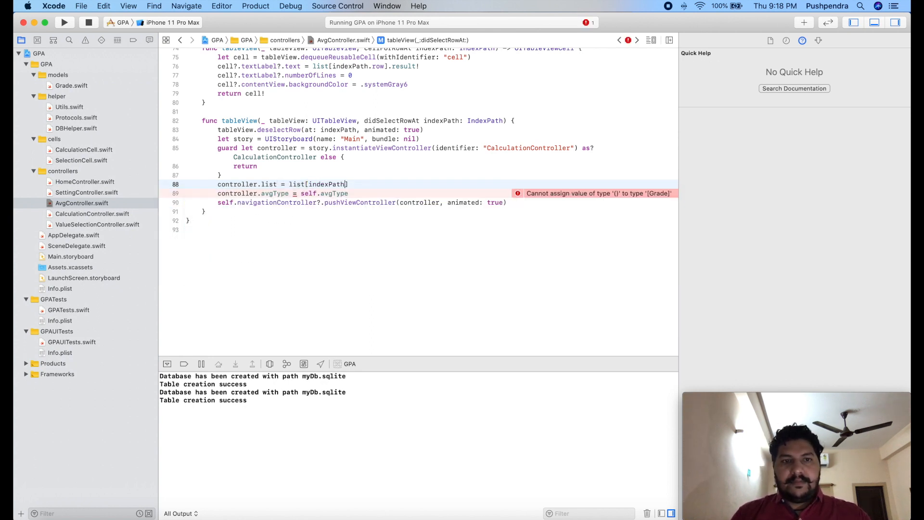
text(.row)
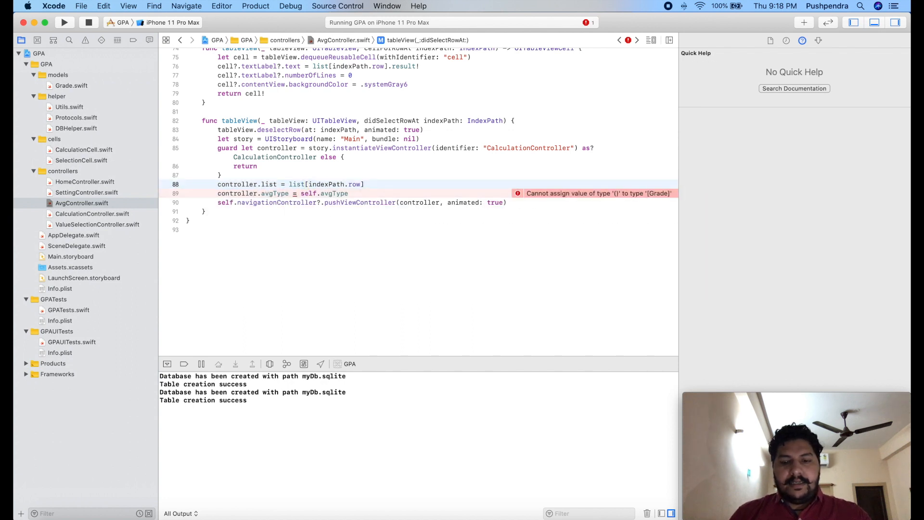
text(.list!)
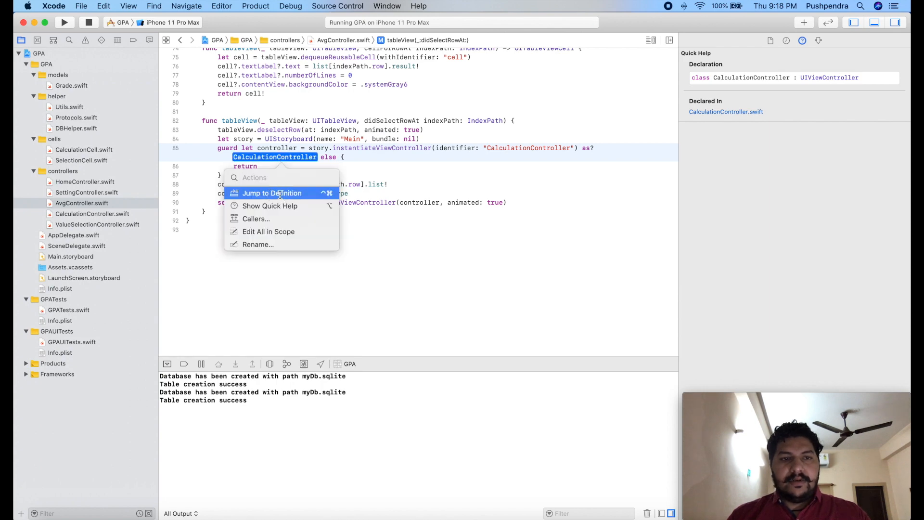
- Wrap configureTable's blank Grade creation and append in 'if list.isEmpty { }'
click(272, 193)
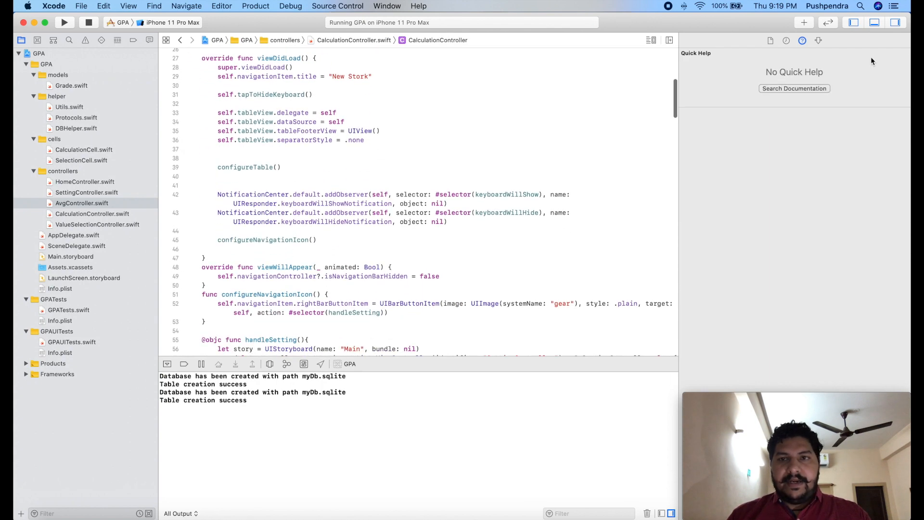
double_click(242, 166)
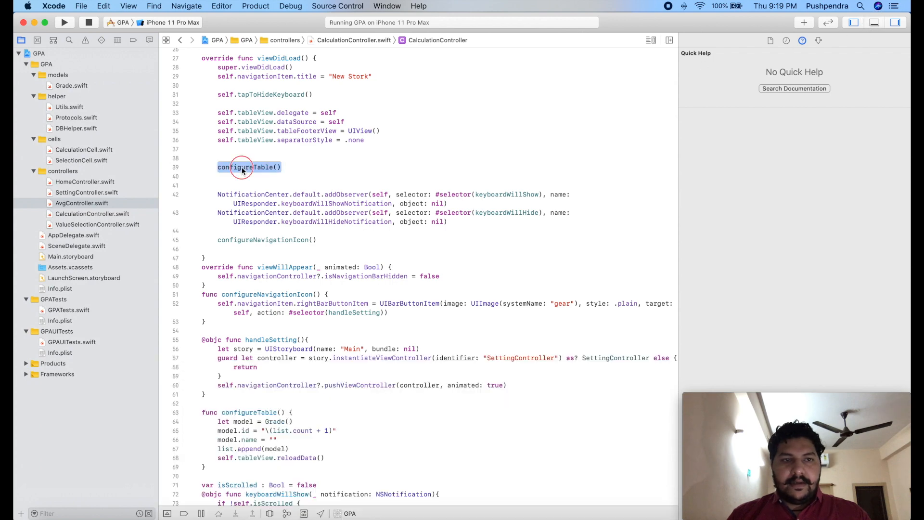
click(248, 167)
text(if condition {)
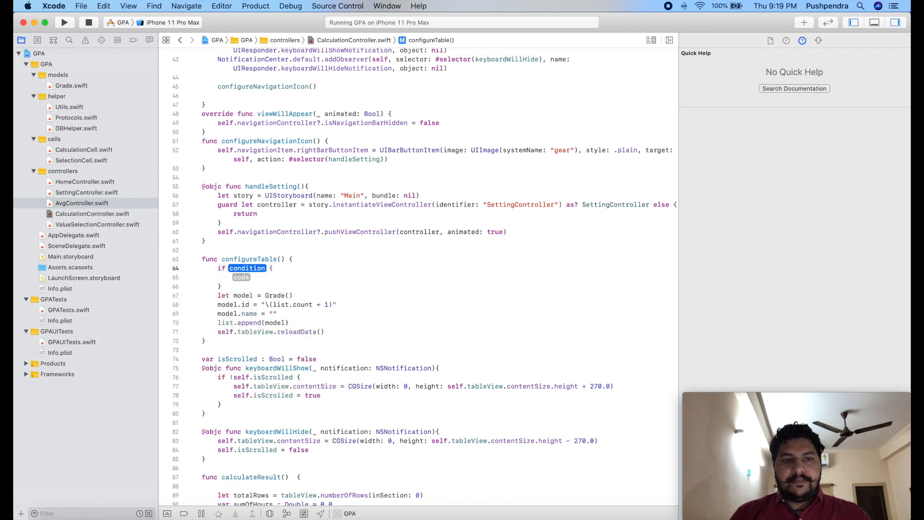
text(list)
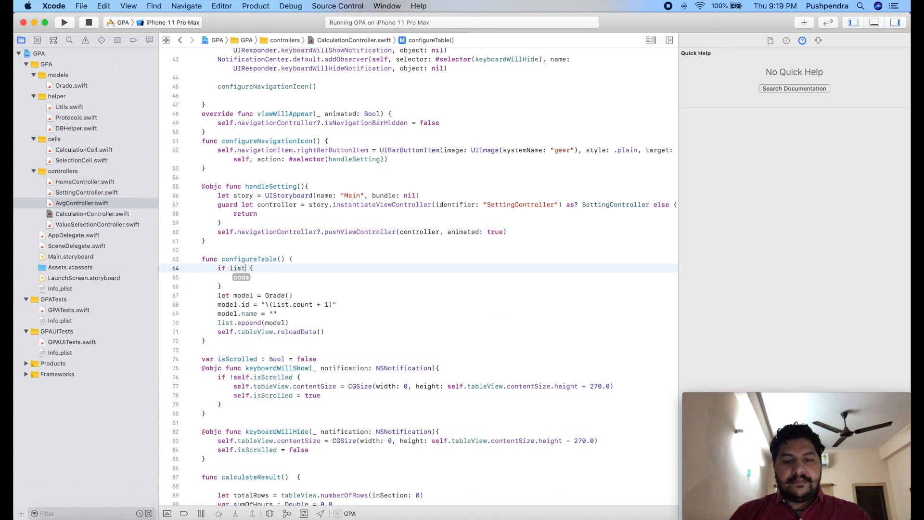
text(.isEmpty)
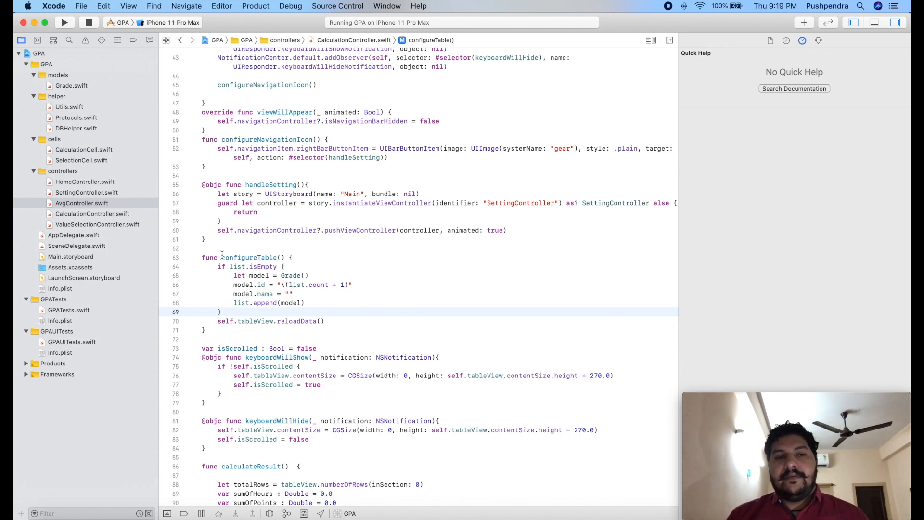
scroll(down, 3)
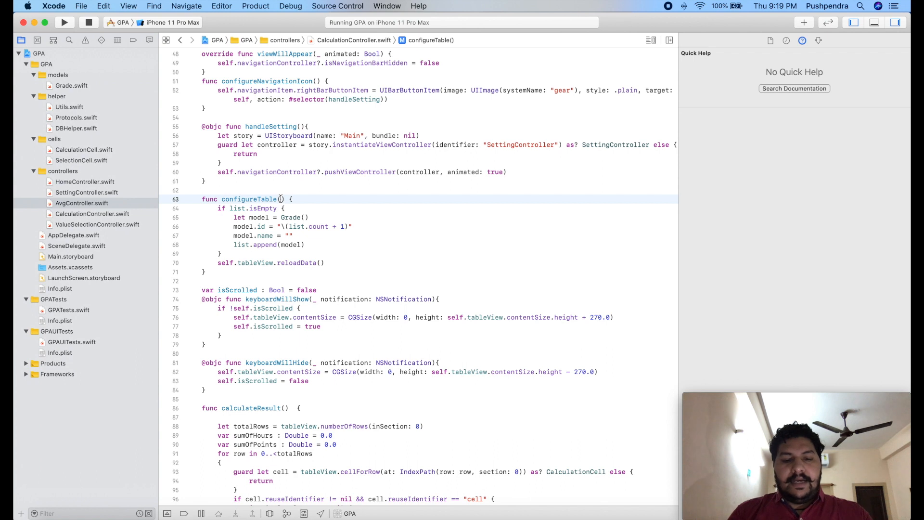
- Add a 'status : Bool' parameter to configureTable
text(s)
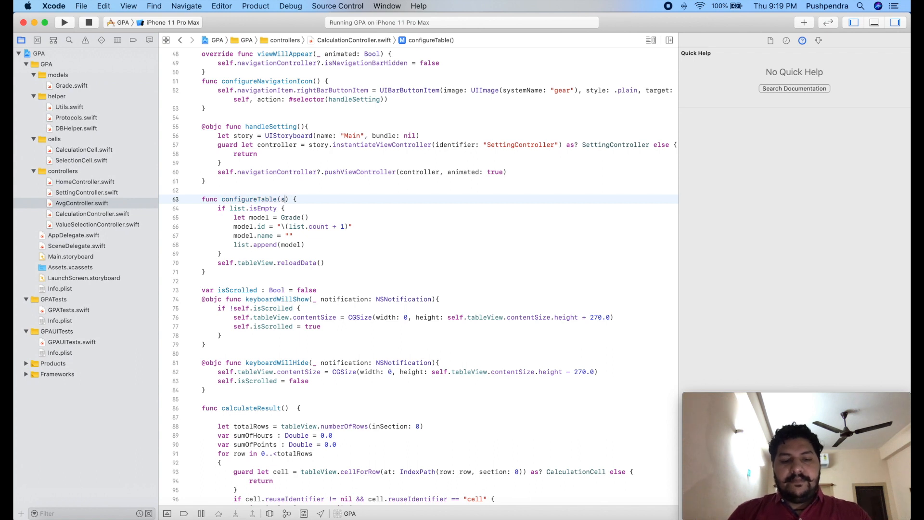
text(tatus :)
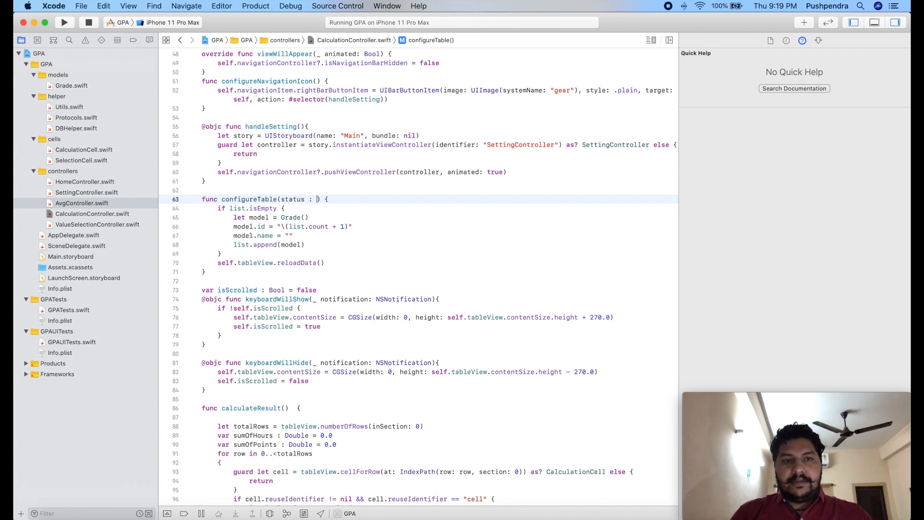
text(Bool)
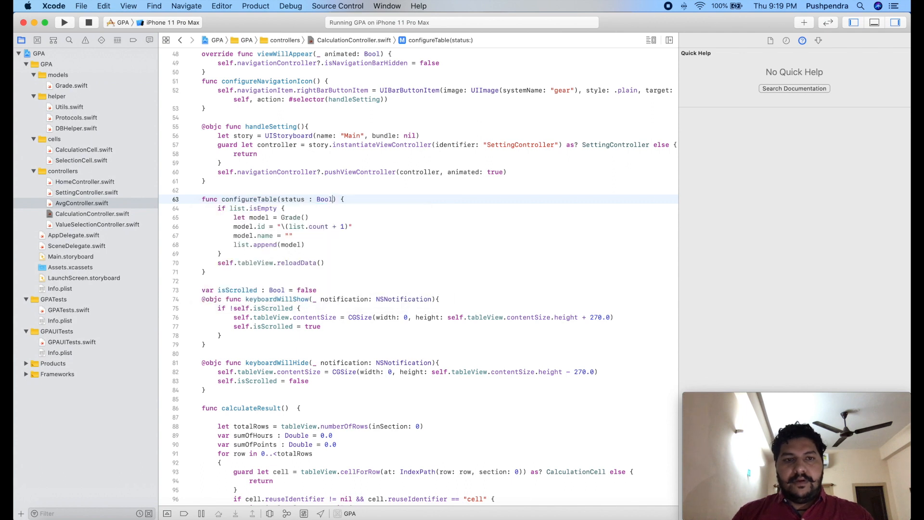
click(325, 199)
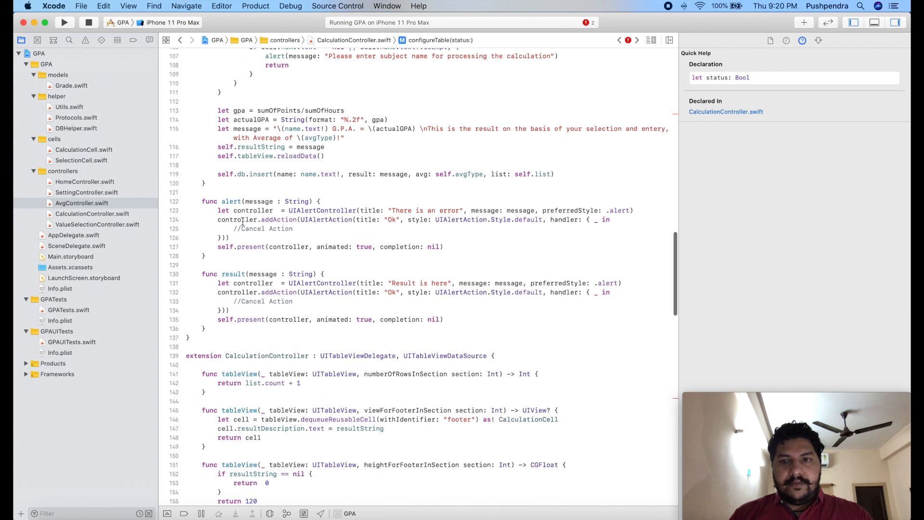
- Pass true to status in the plus-tap call and false in viewDidLoad, then run the app
scroll(down, 3)
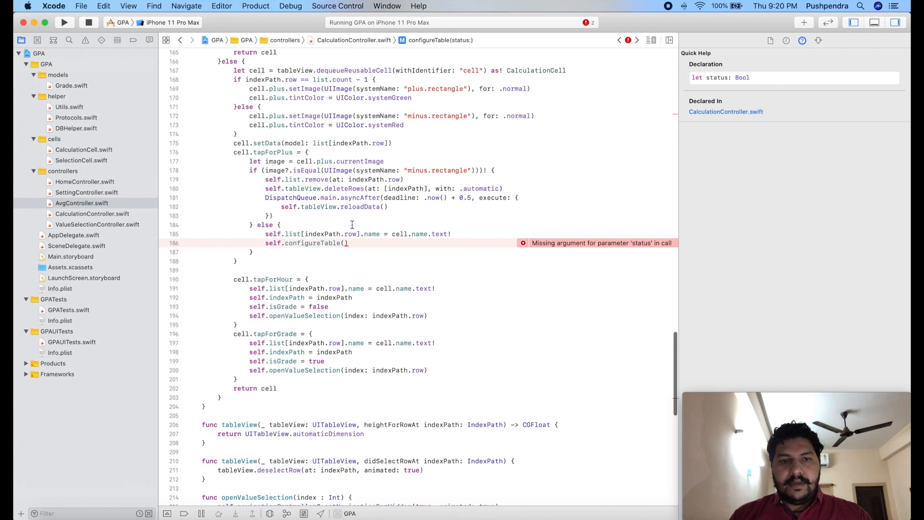
click(522, 242)
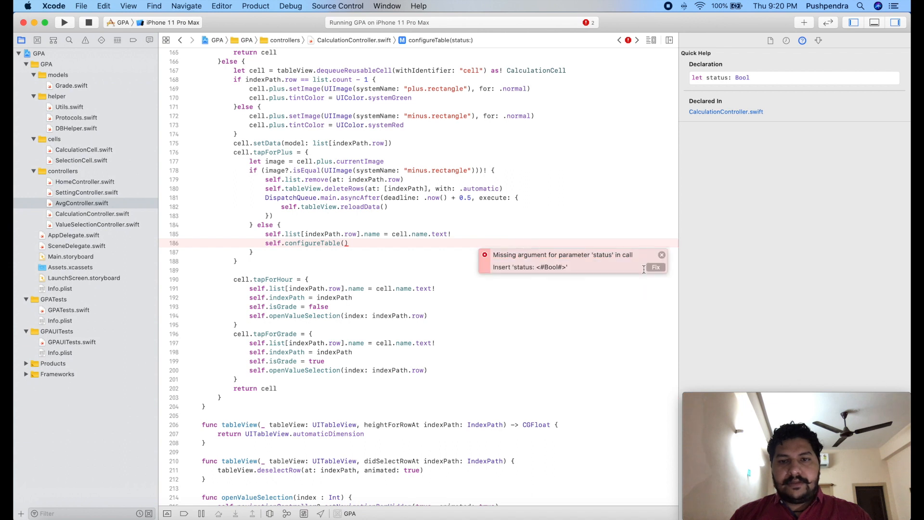
click(655, 267)
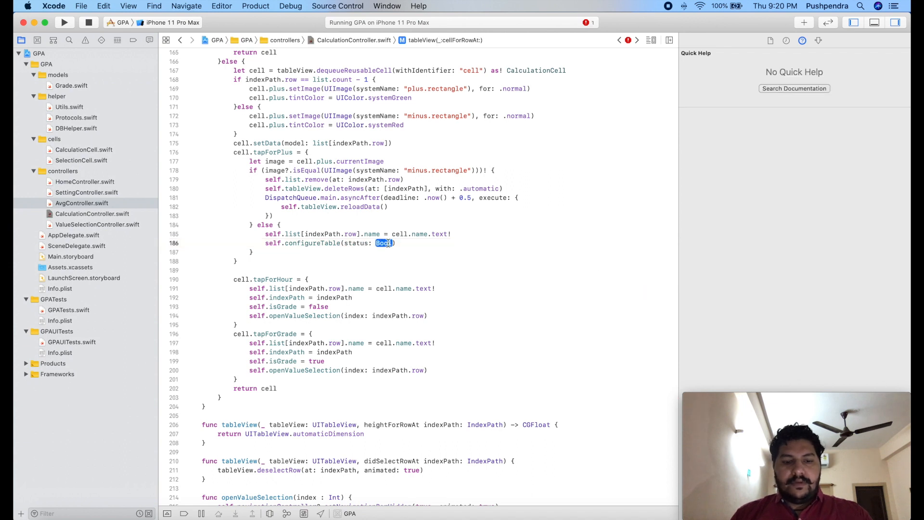
text(tru)
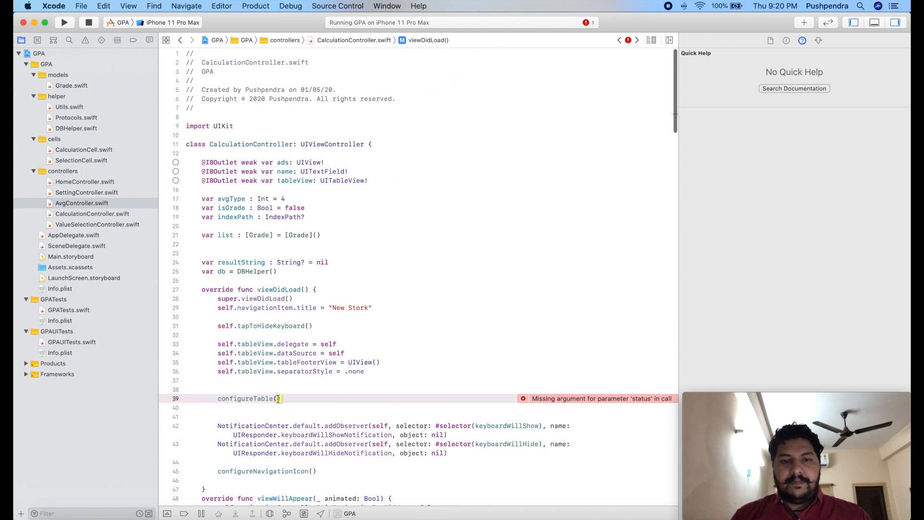
click(521, 398)
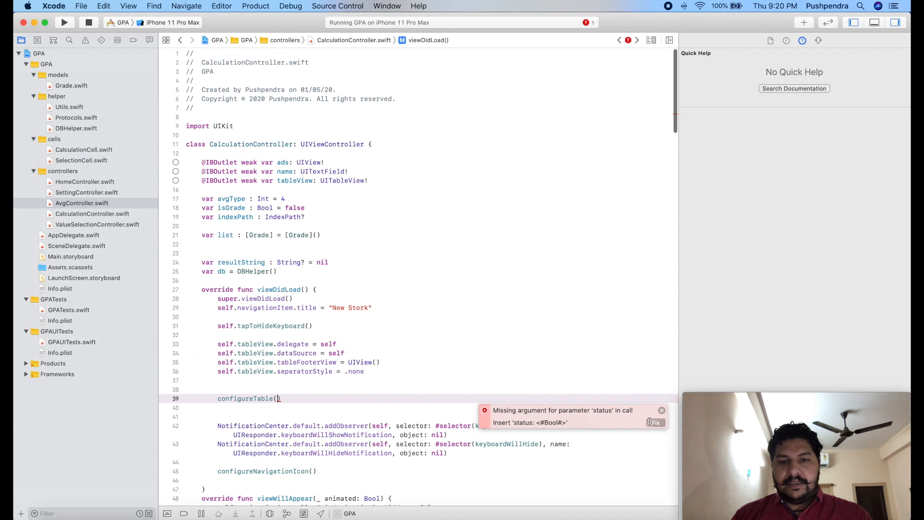
click(655, 422)
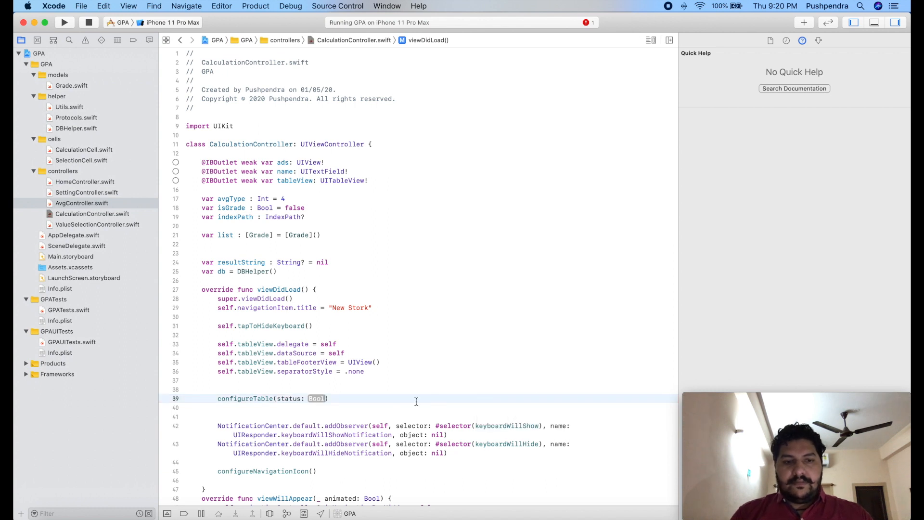
key(delete)
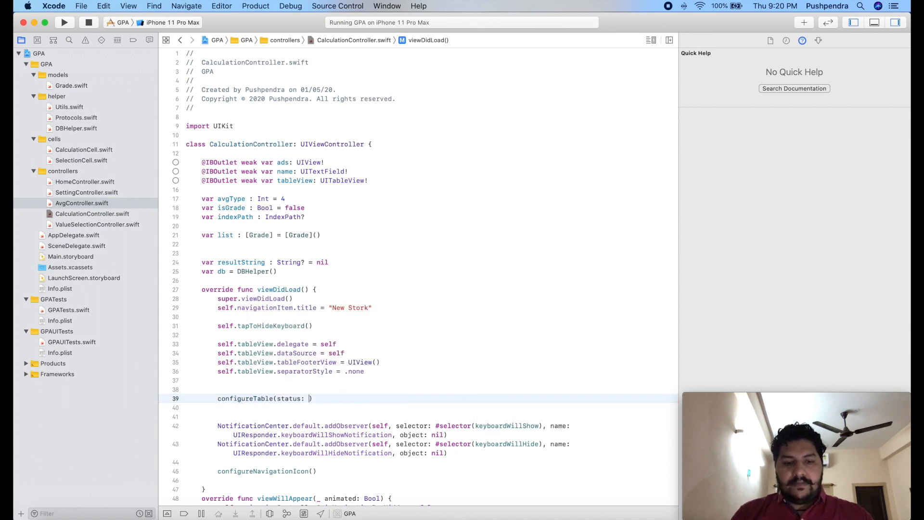
text(false)
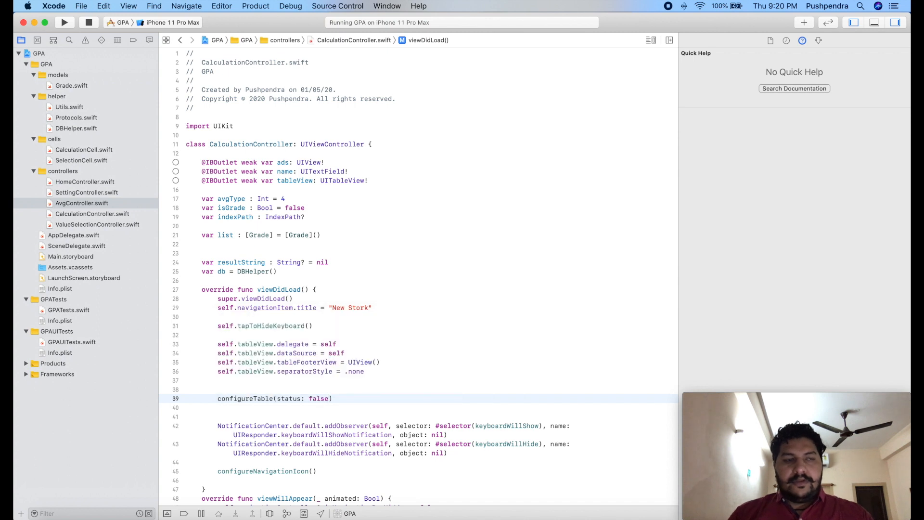
click(88, 23)
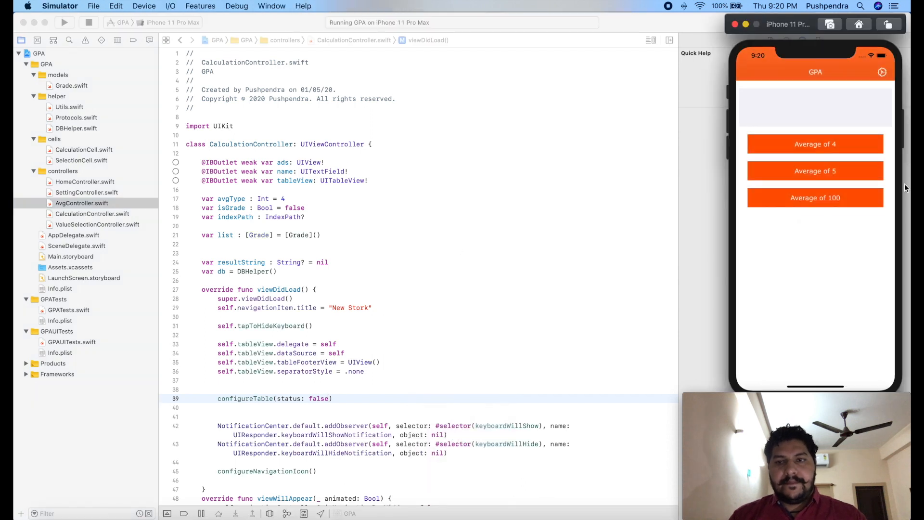
- Open the New Stork result under Average of 4 and add a blank subject row
click(815, 144)
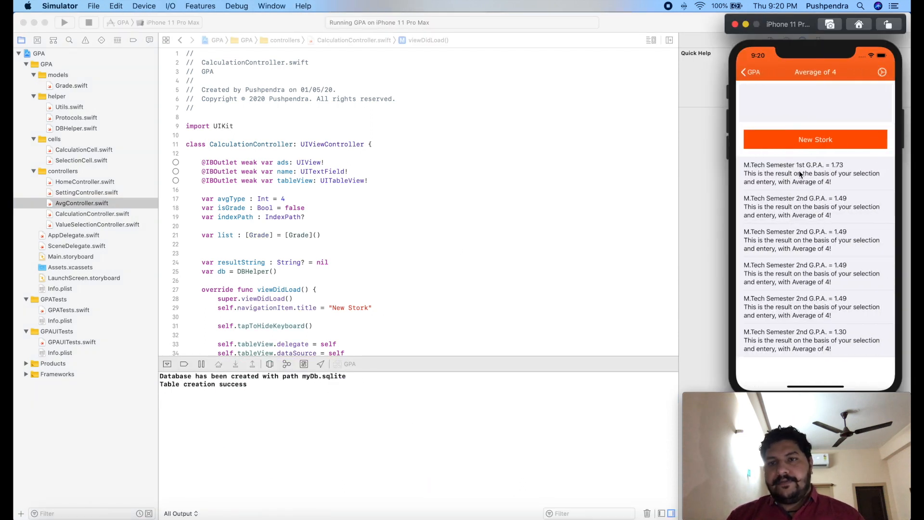
click(814, 139)
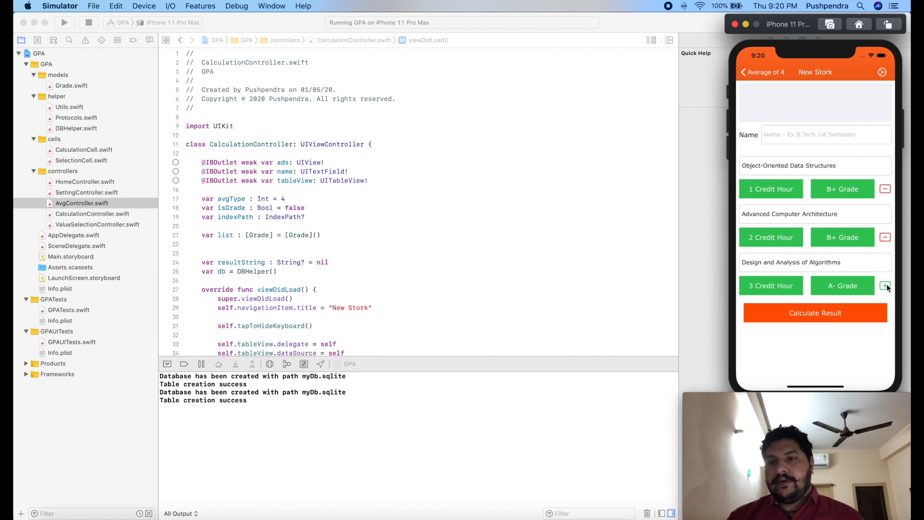
click(884, 286)
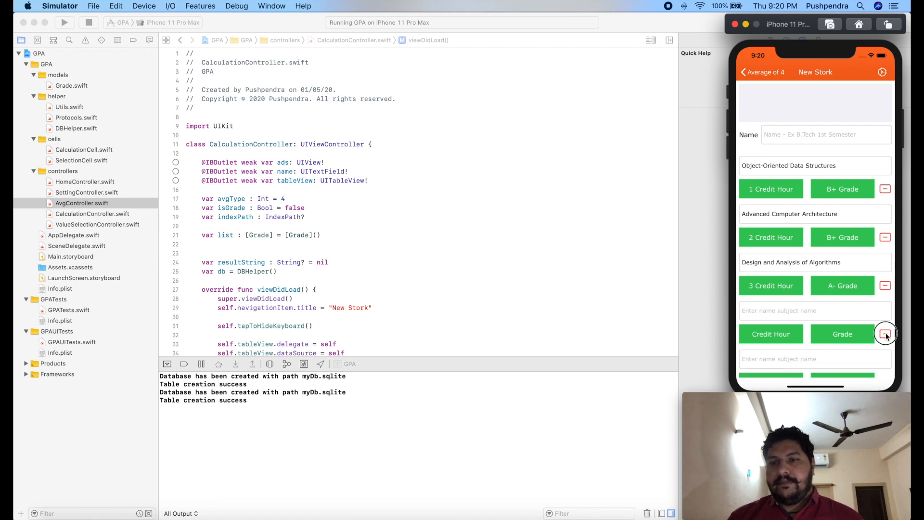
click(884, 334)
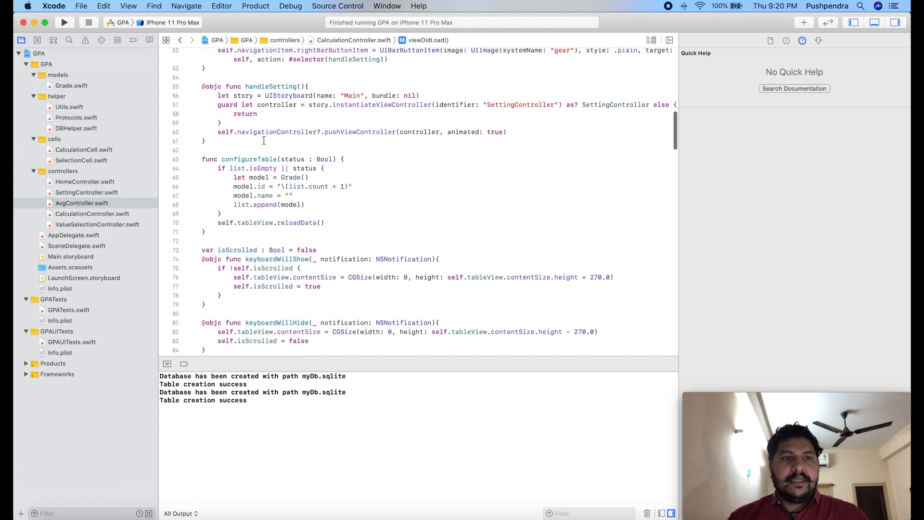
- Check id in DBHelper and Grade, then start declaring an id property on CalculationController line 20
scroll(down, 3)
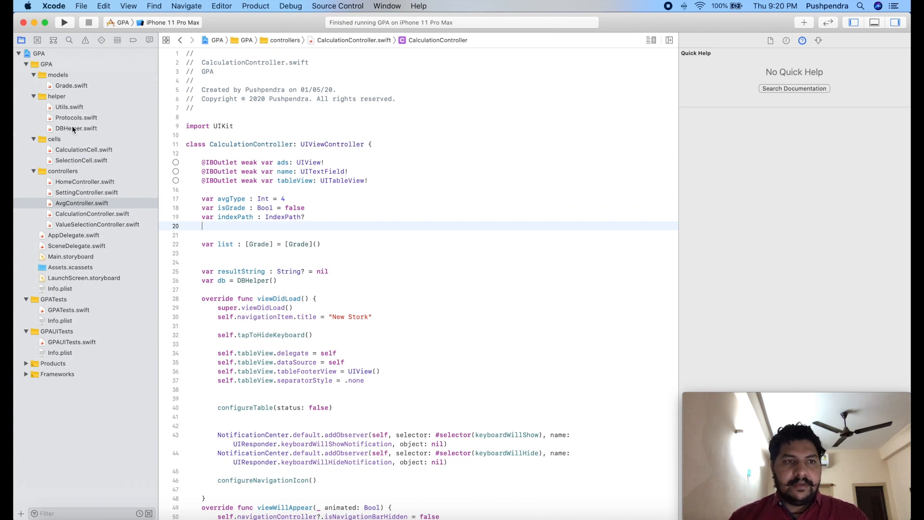
click(77, 128)
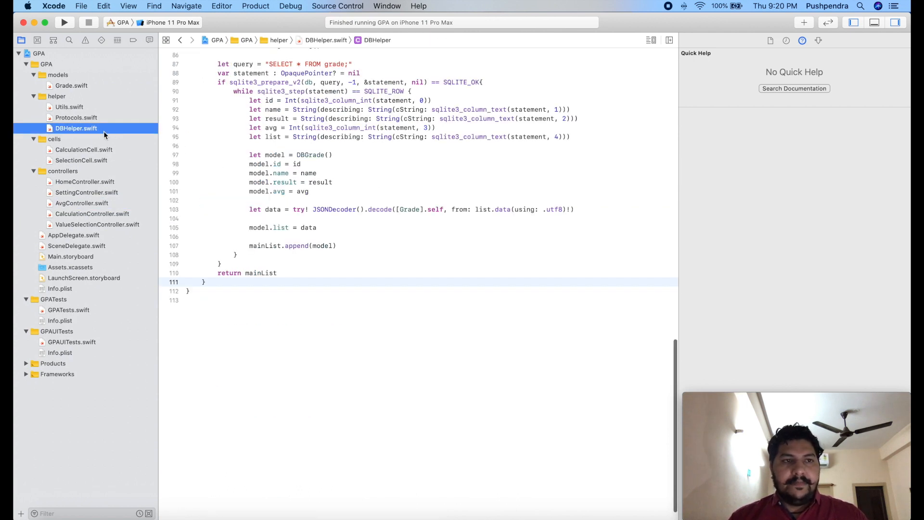
click(72, 85)
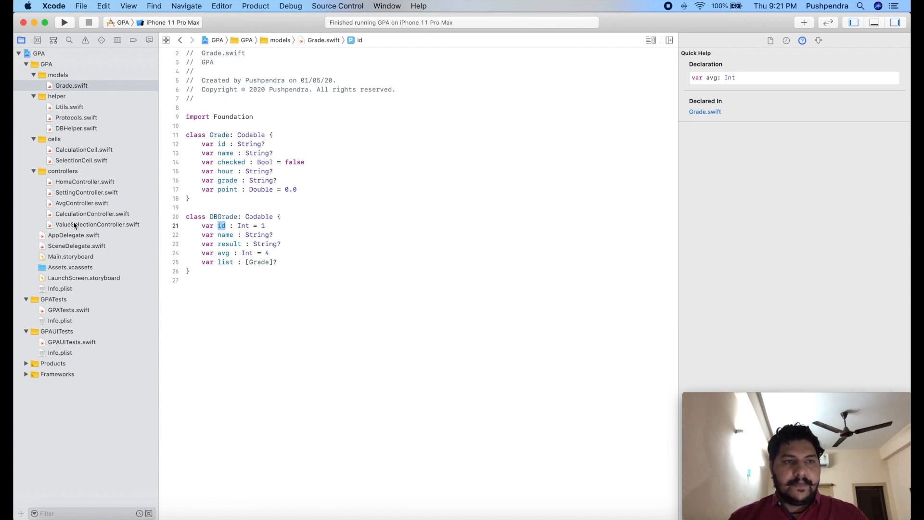
click(92, 214)
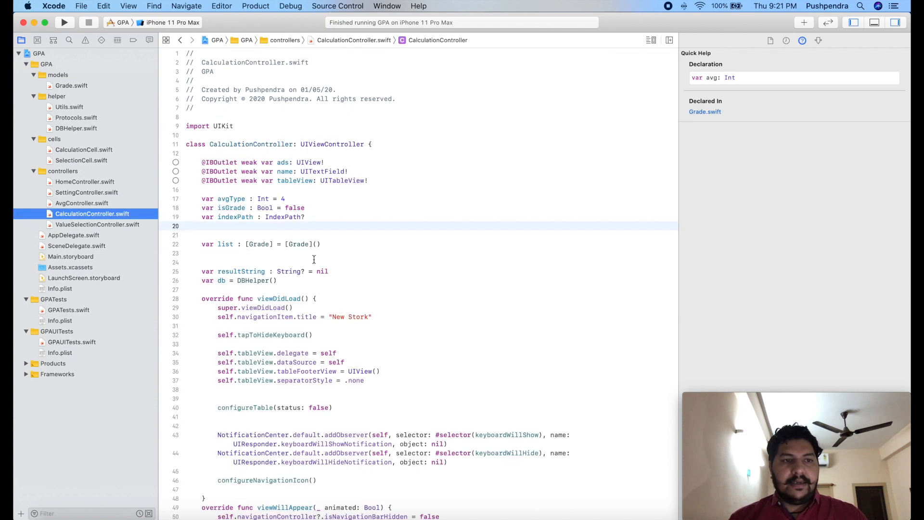
click(223, 225)
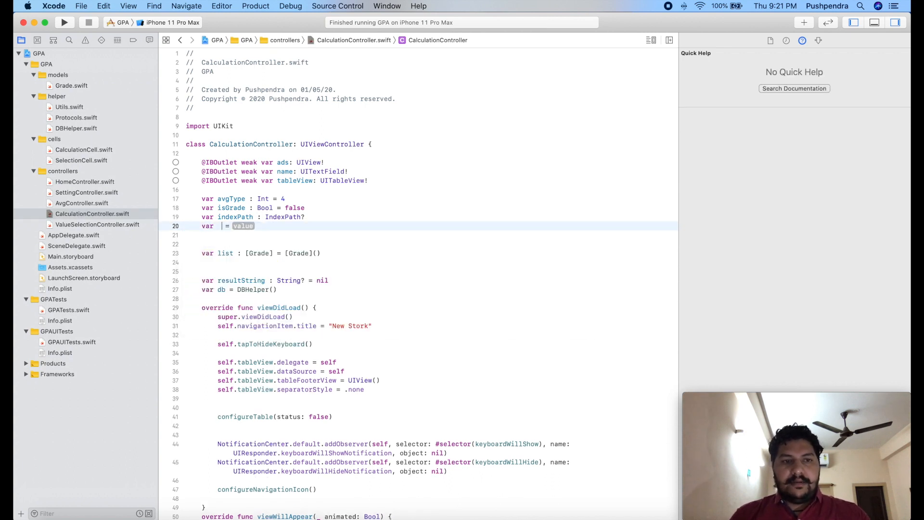
text(id :)
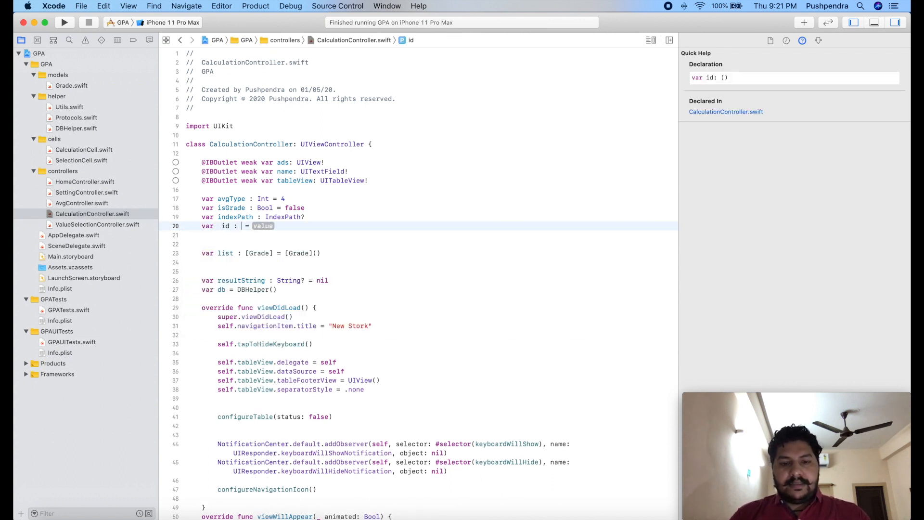
- Make id an Int defaulting to -1 and run self.db.insert only when id == -1, adding an else
text(Int)
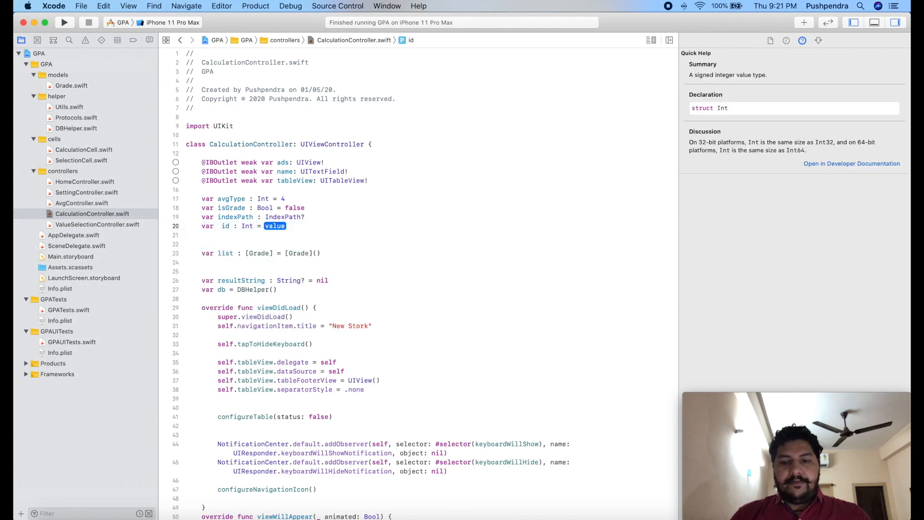
text(-1)
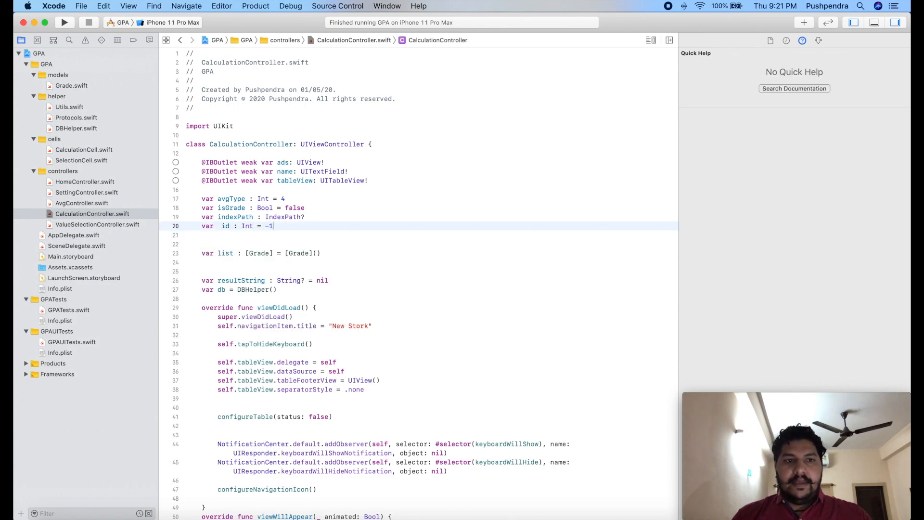
scroll(down, 3)
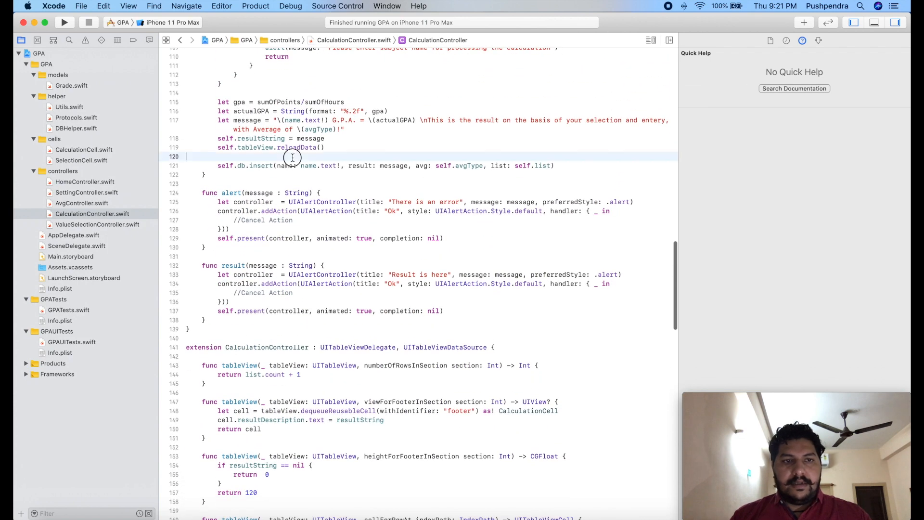
text(if)
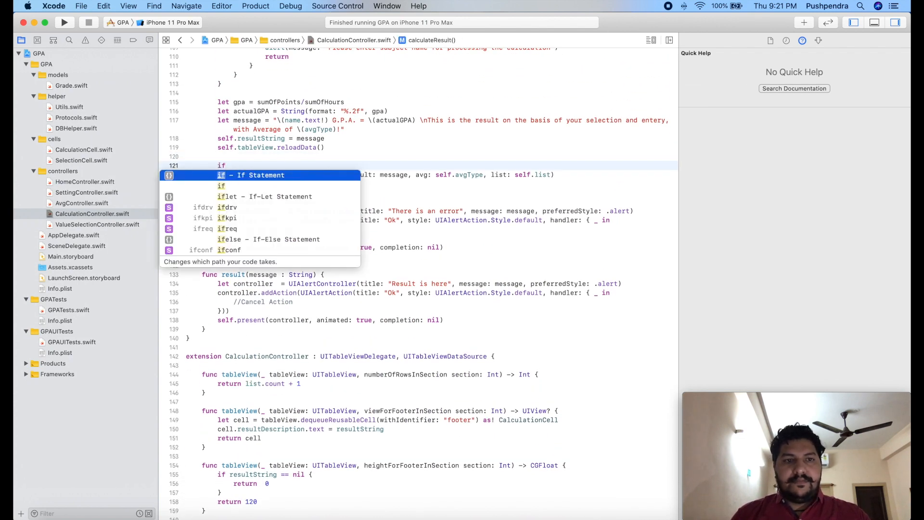
text(id == {)
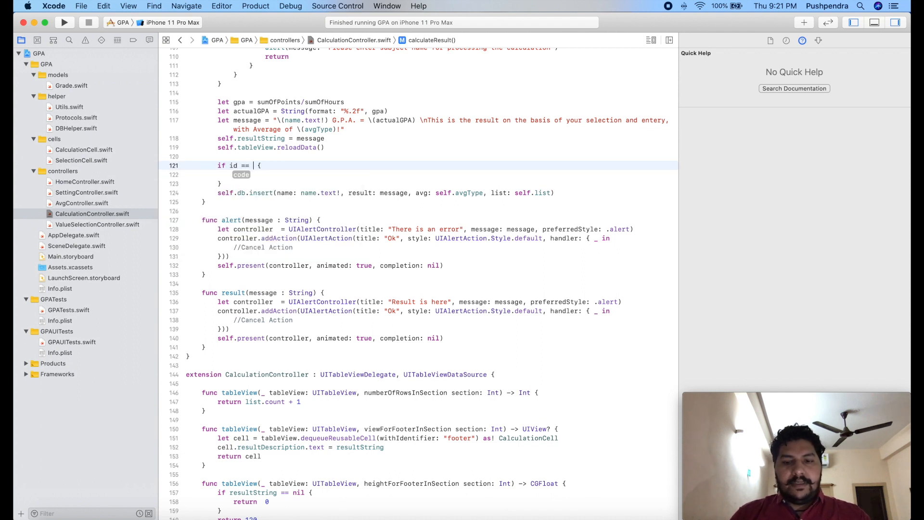
text(-1)
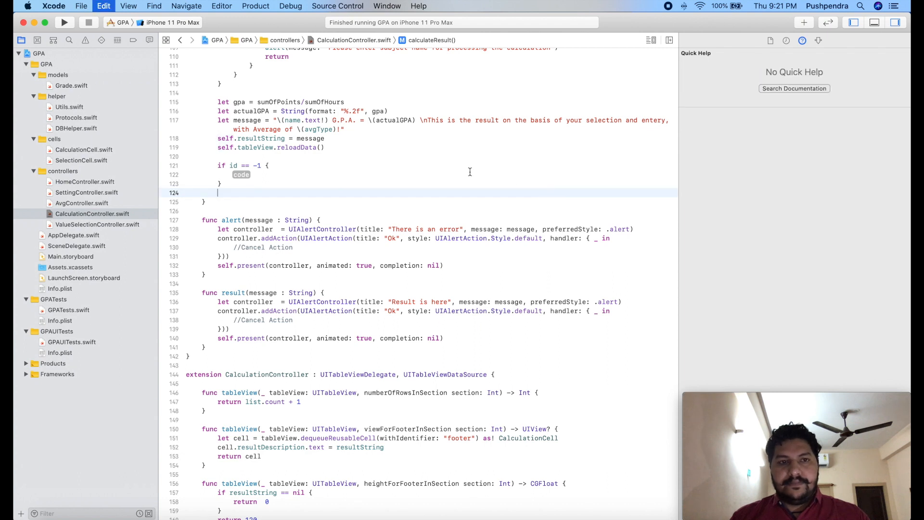
text(self.db.insert(name: name.text!, result: message, avg: self.avgType, list: self.list))
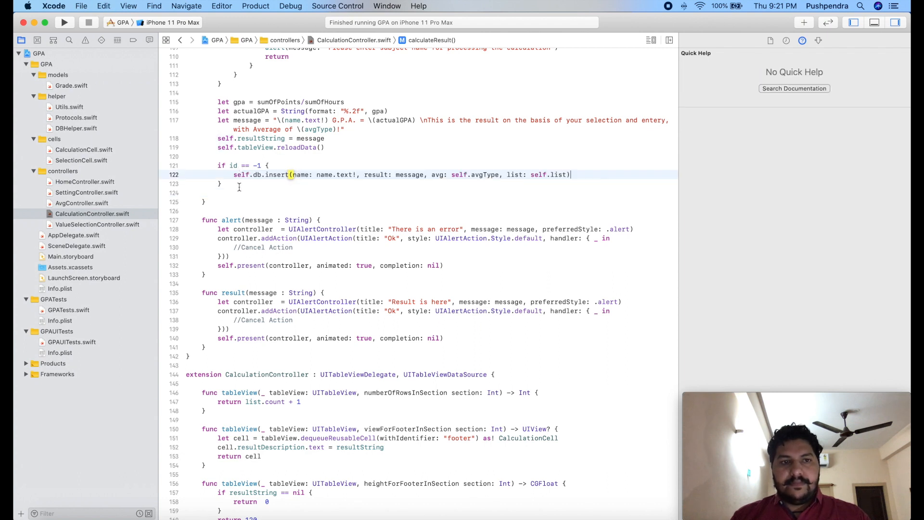
text(else)
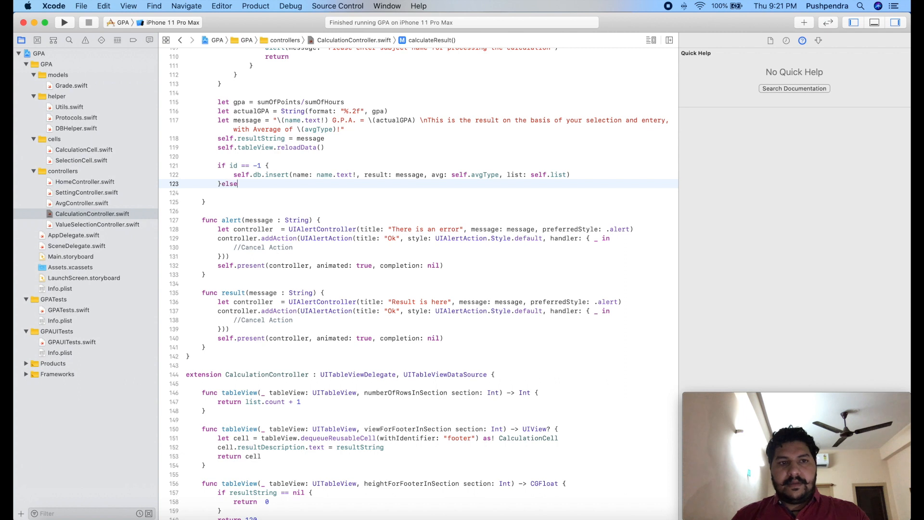
text({)
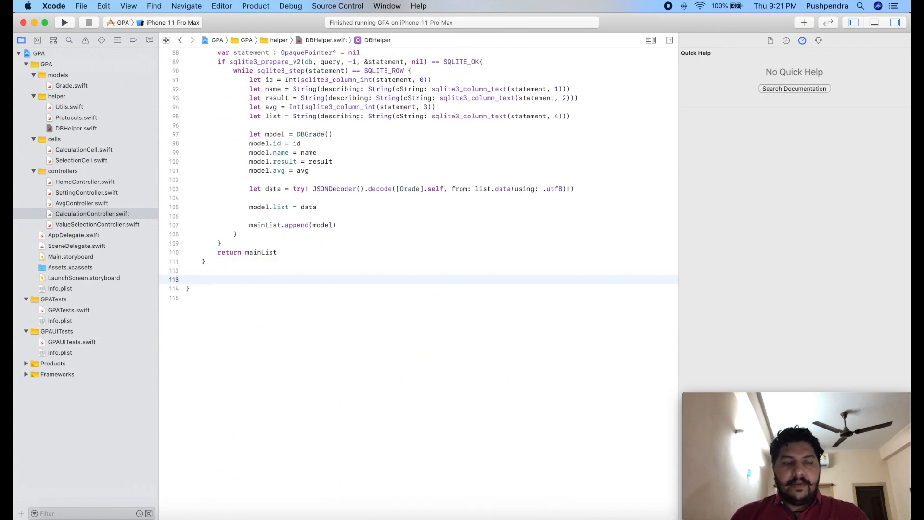
- Write update(id: Int, name, result, avg, list) in DBHelper with an 'UPDATE grade SET … WHERE id' query
text(func update(id : ) -> {)
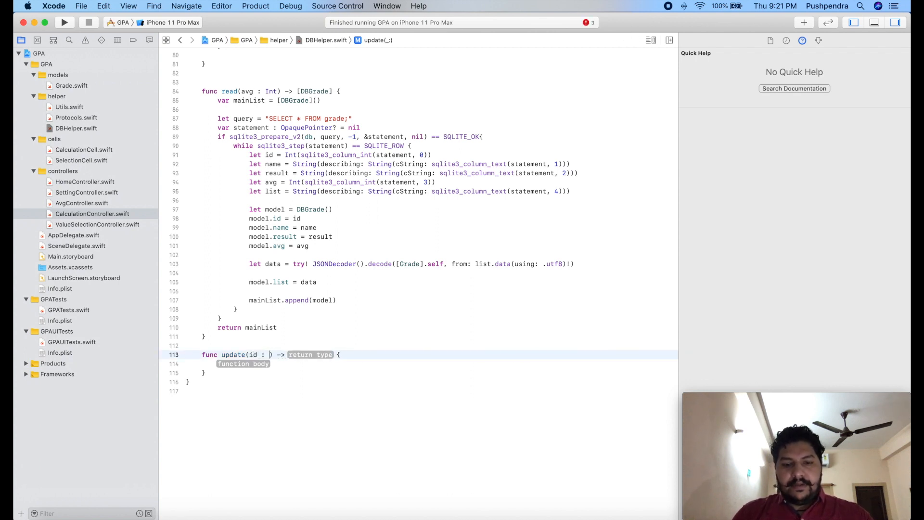
text(Int)
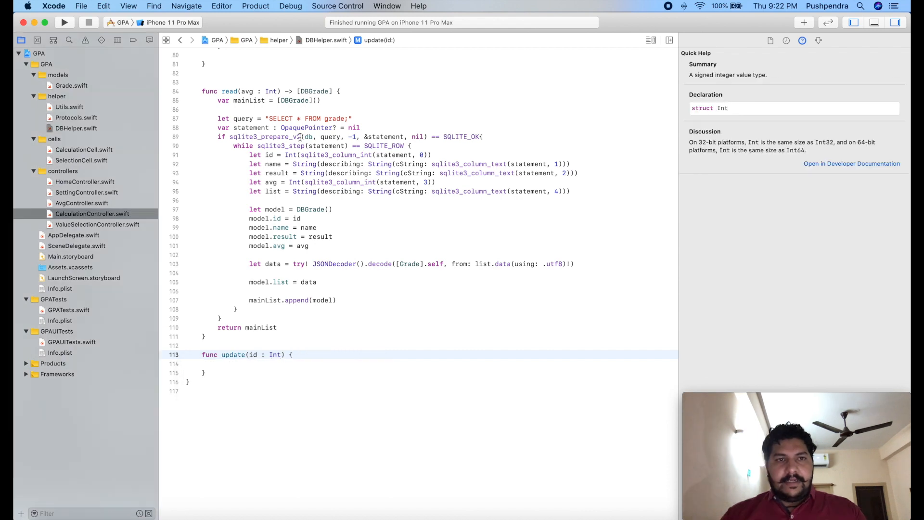
scroll(up, 3)
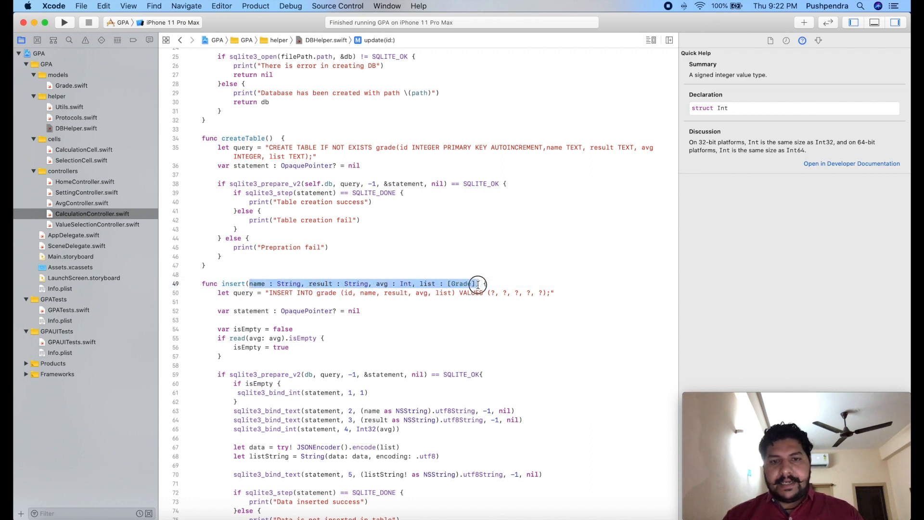
click(460, 283)
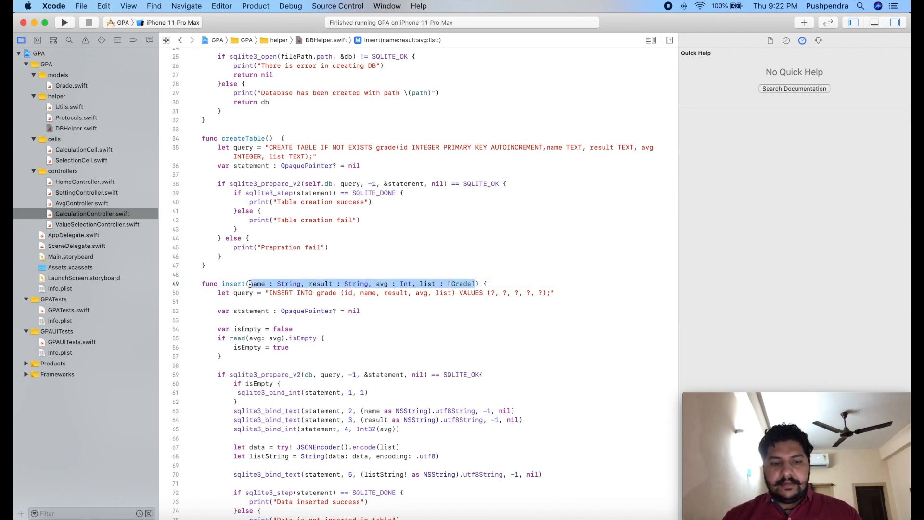
scroll(down, 3)
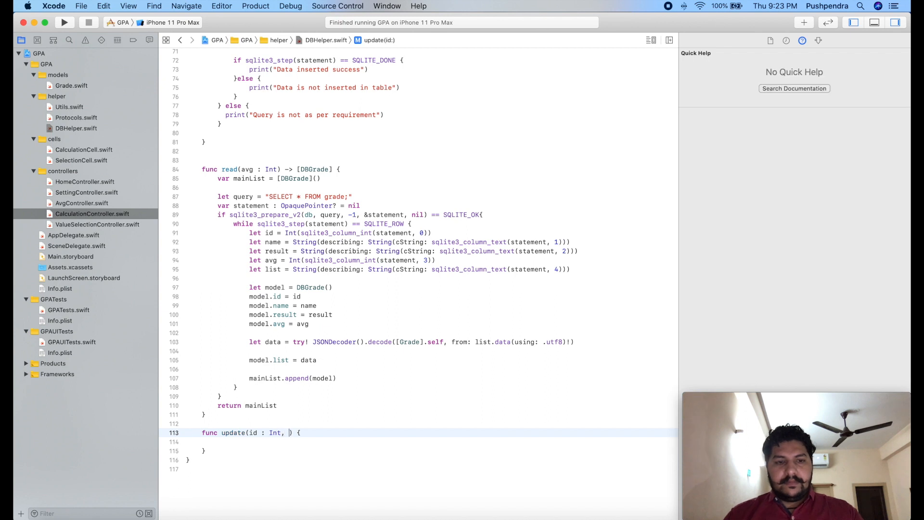
text(name : String, result : String, avg : Int, list : [Grade])
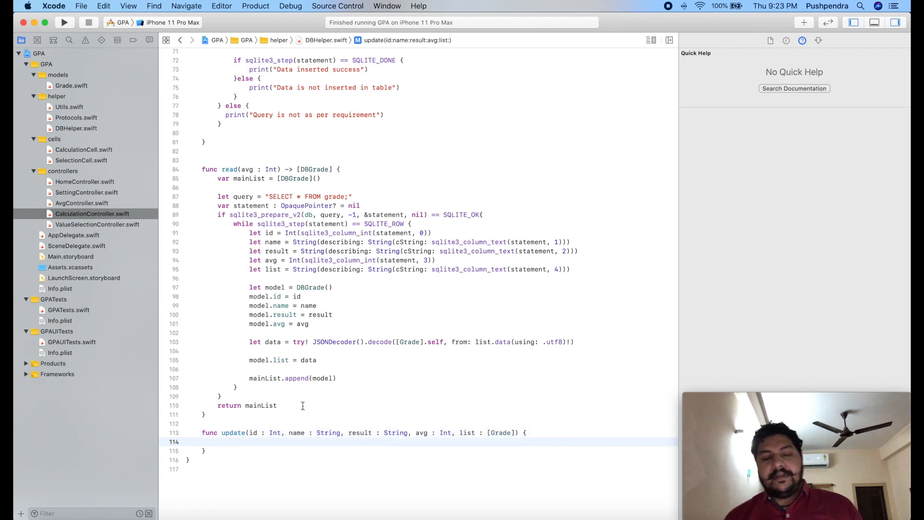
text(let query =)
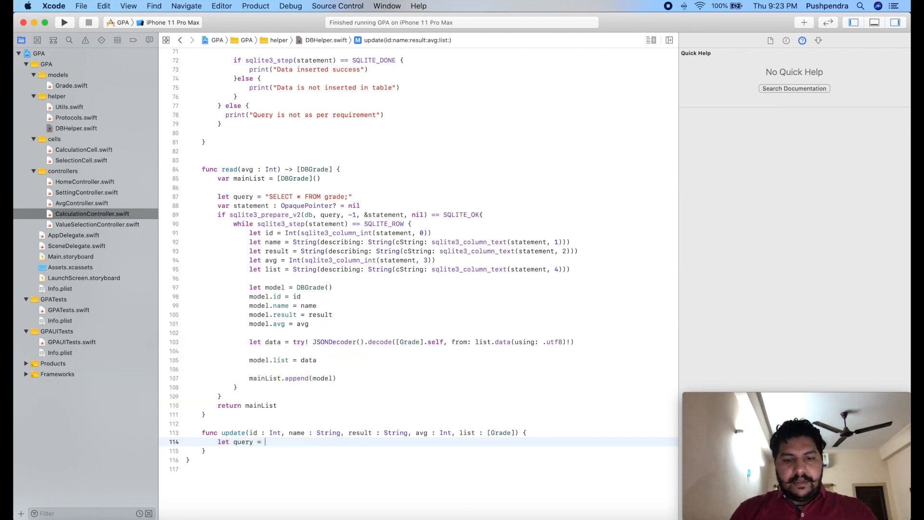
text("UPDATE grade SET name = '\(name)', result = '\(result)', avg = \(avg), list = '\(listString!)' WHERE id = \(id);")
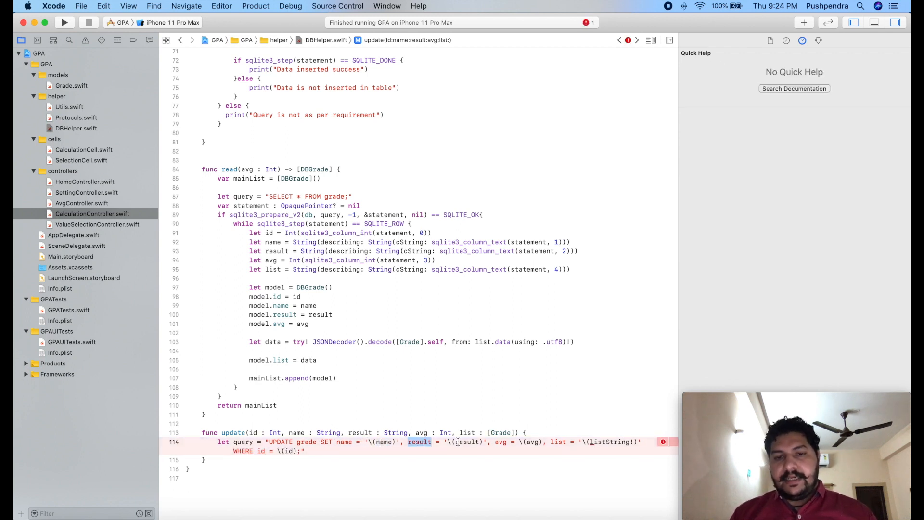
- Encode the grade list with 'let data = try! JSONEncoder().encode(list)' in update
click(530, 441)
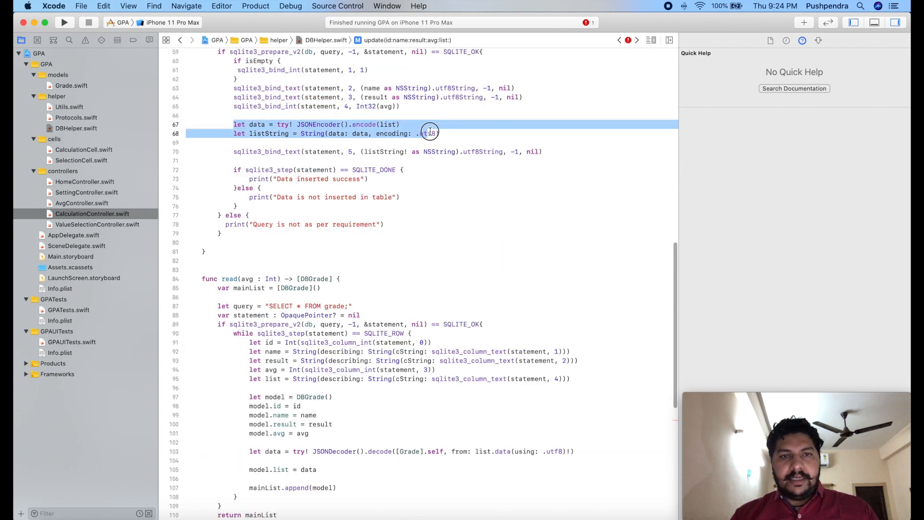
scroll(down, 3)
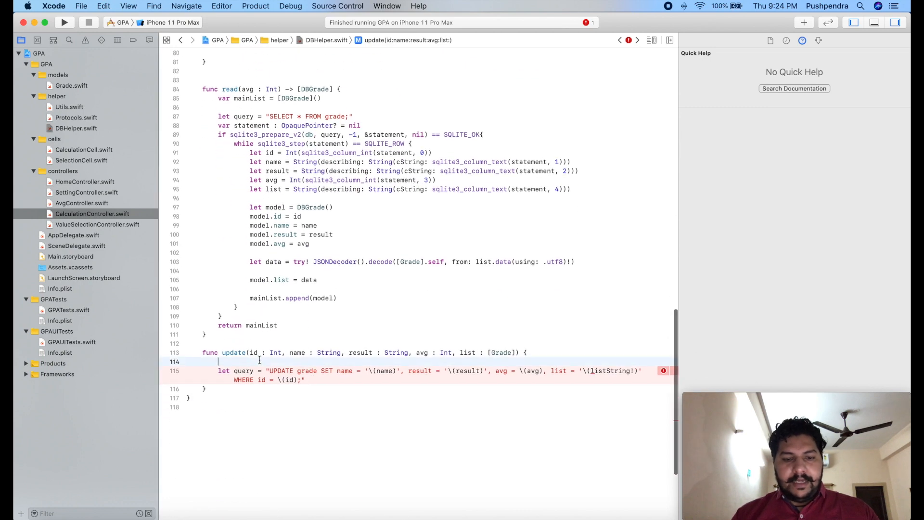
text(let data = try! JSONEncoder().encode(list))
text(let listString = String(data: data, encoding: .utf8))
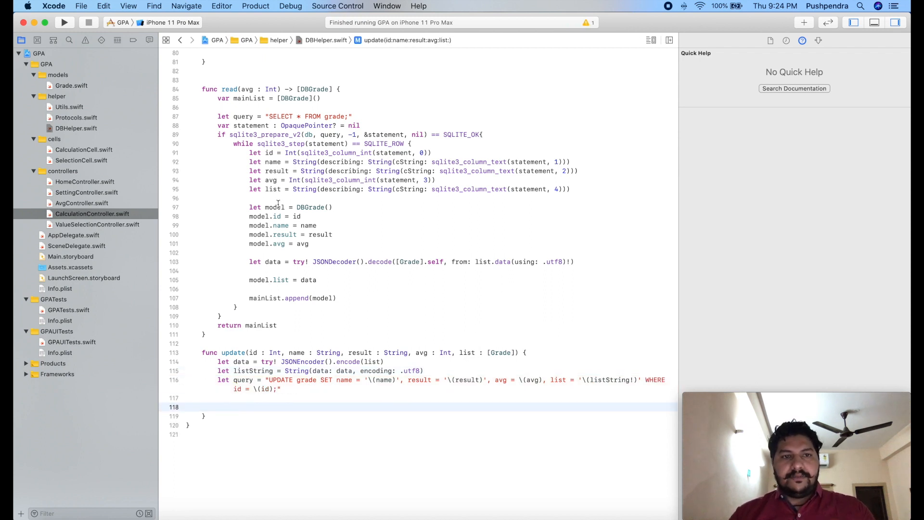
- Add the sqlite3_prepare_v2/sqlite3_step block printing 'updated' success and failure messages
double_click(265, 135)
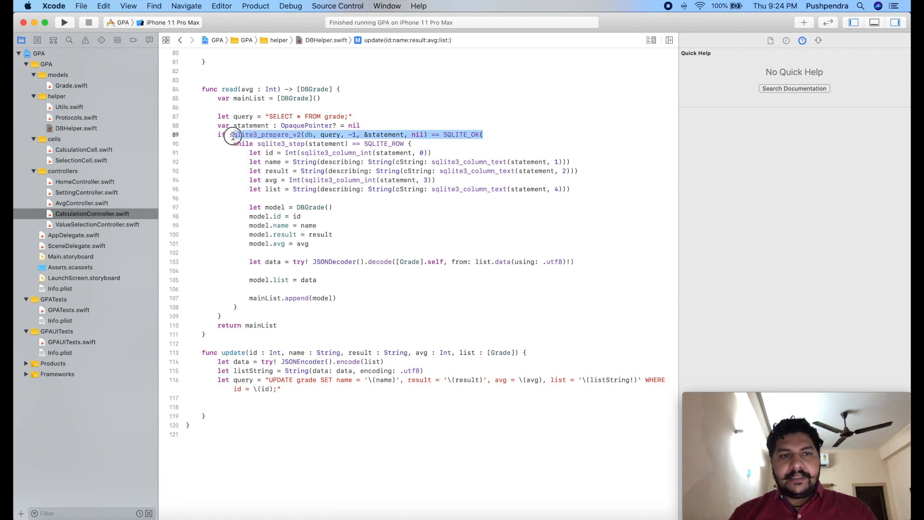
click(231, 135)
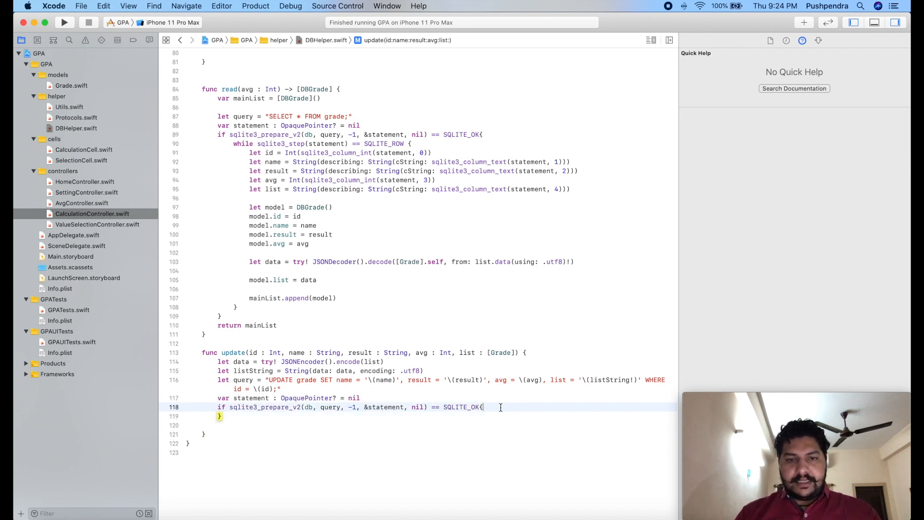
key(return)
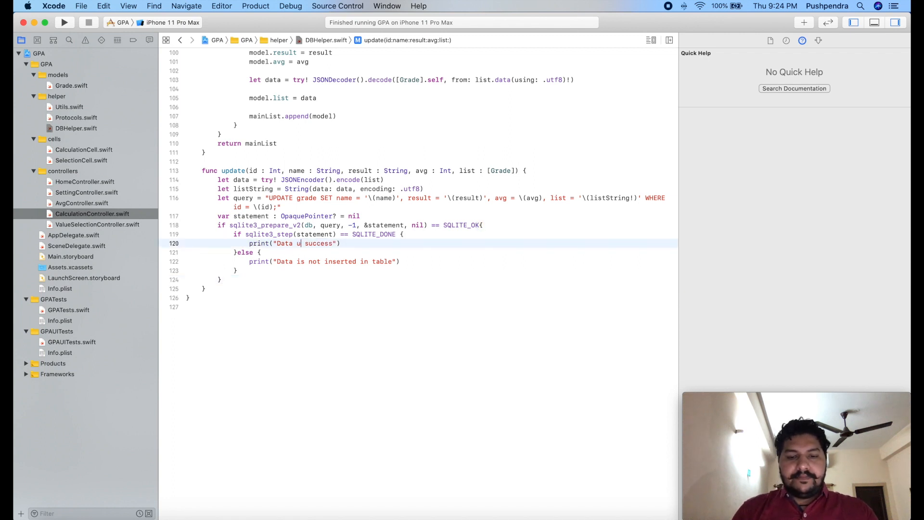
text(pdated)
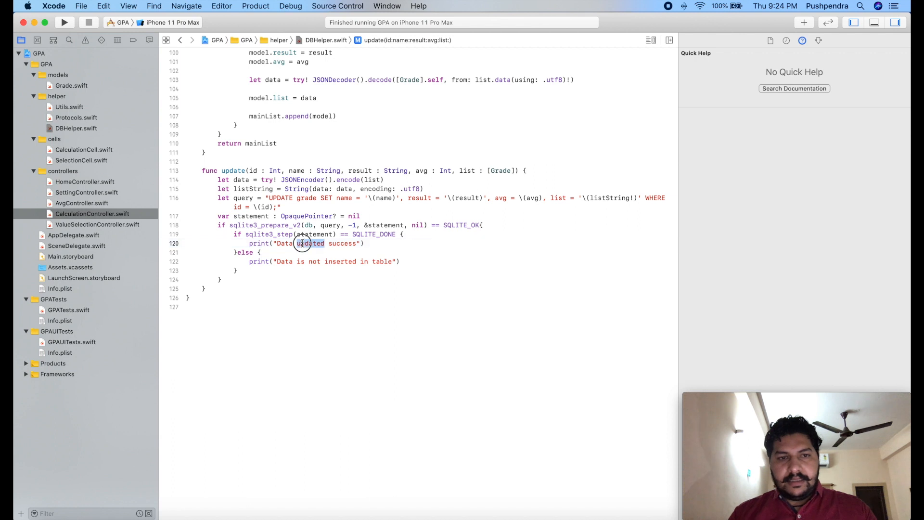
double_click(340, 260)
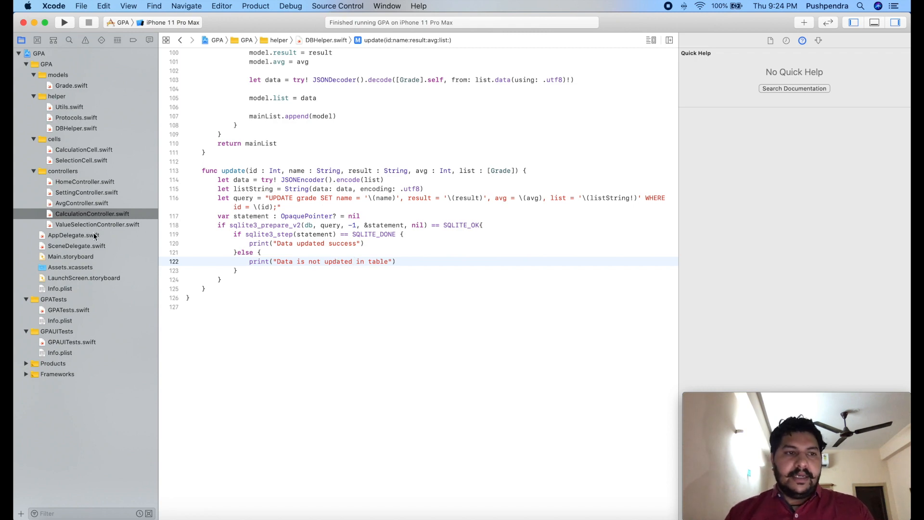
click(92, 213)
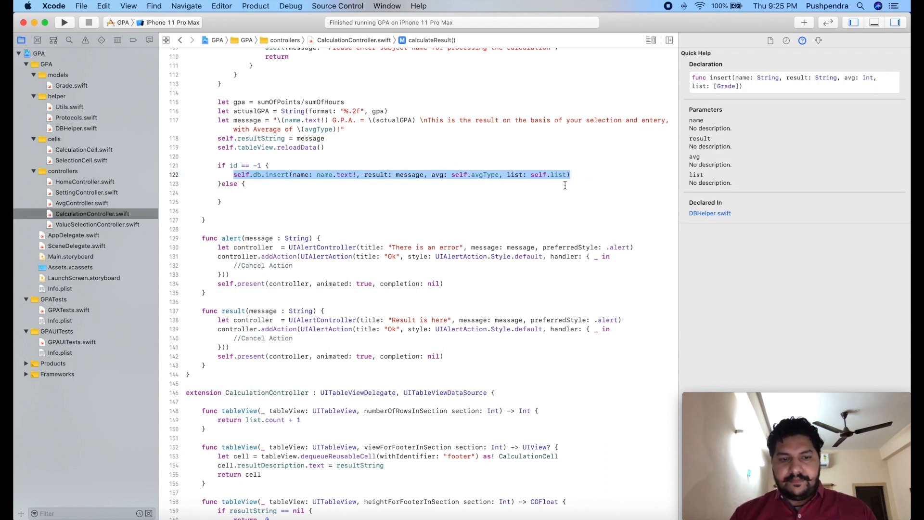
- In the else branch call self.db.update with self.id and the insert call's arguments, then run
click(241, 192)
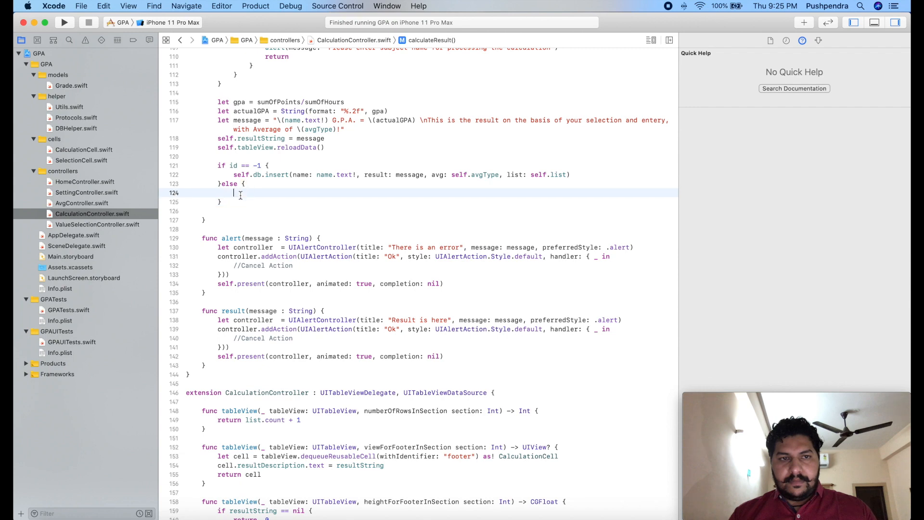
text(self.)
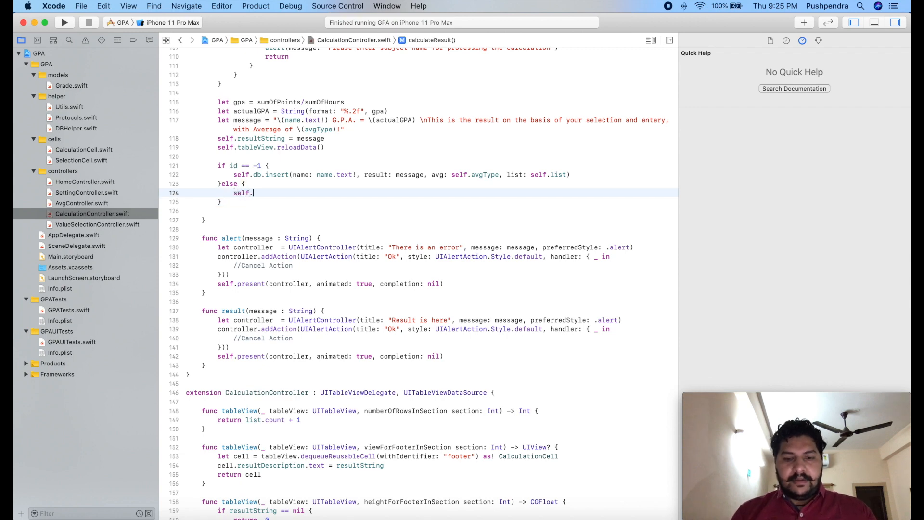
text(db)
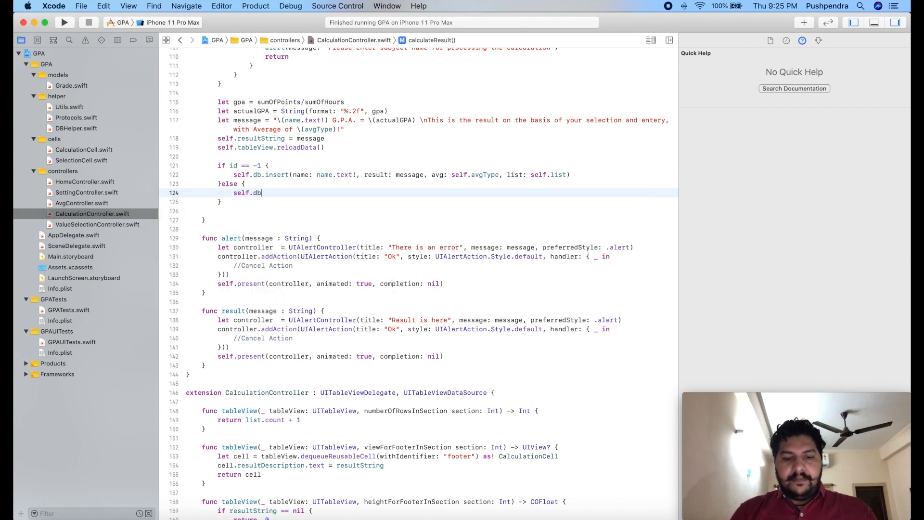
text(.)
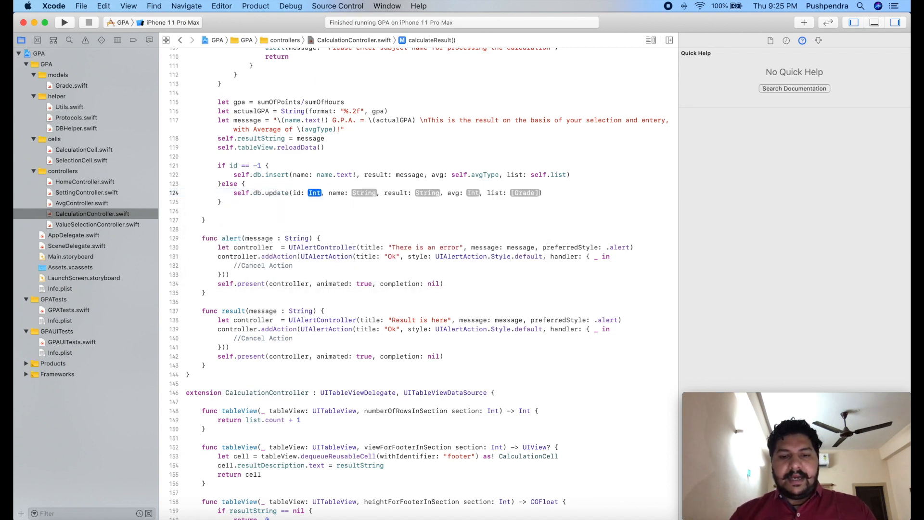
text(self.id)
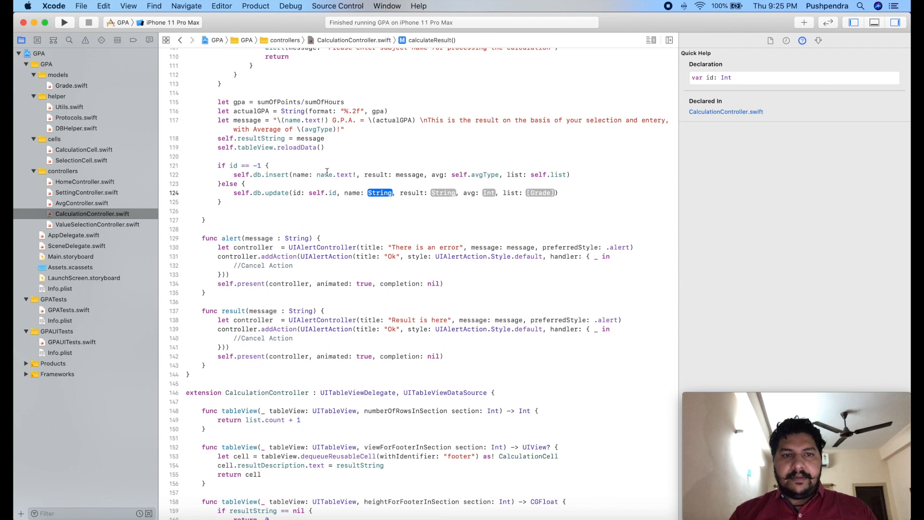
drag(317, 175, 567, 174)
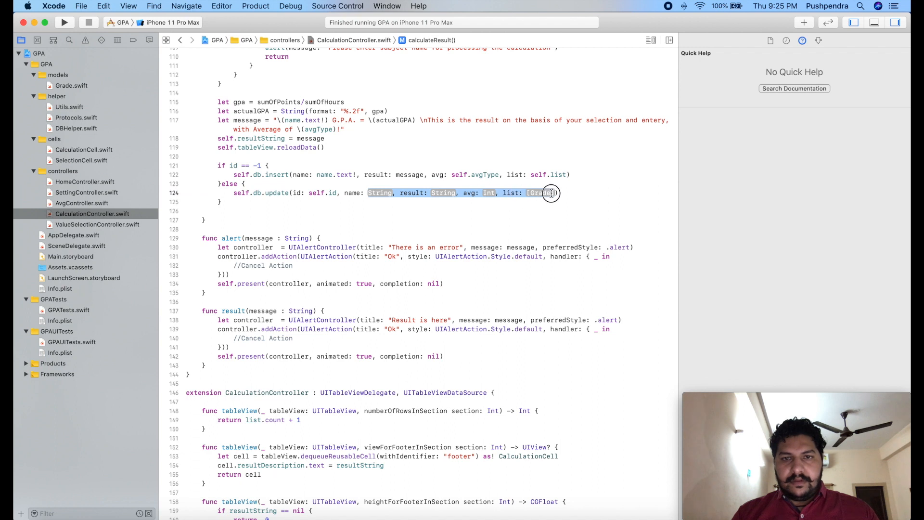
click(548, 193)
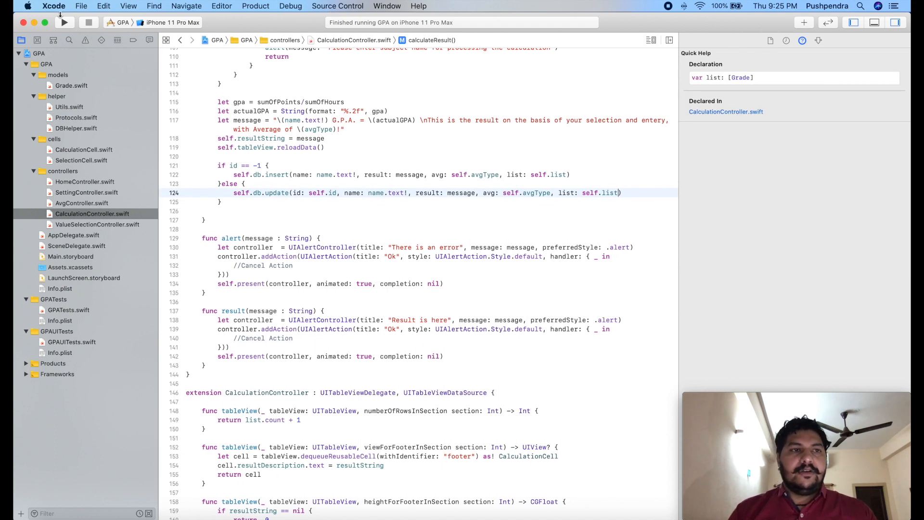
click(63, 22)
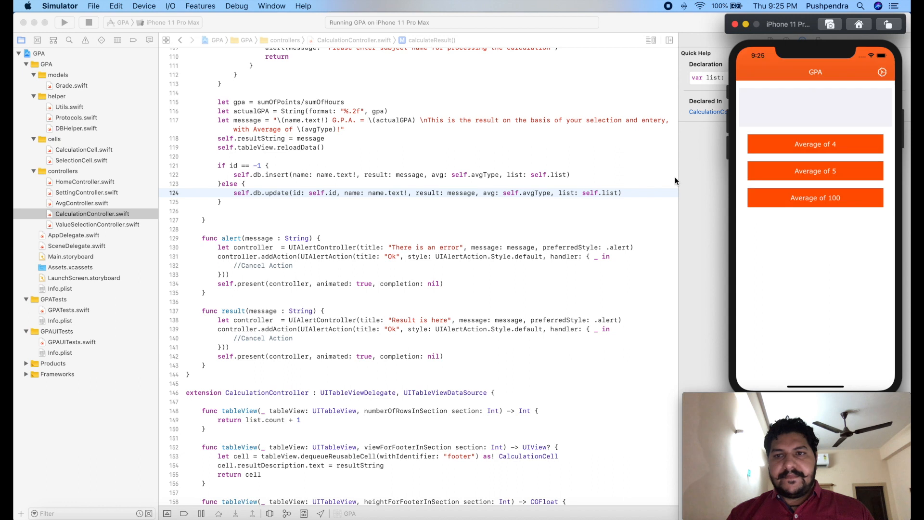
- Open the Average of 4 results and select the first M.Tech Semester 1st record
click(815, 143)
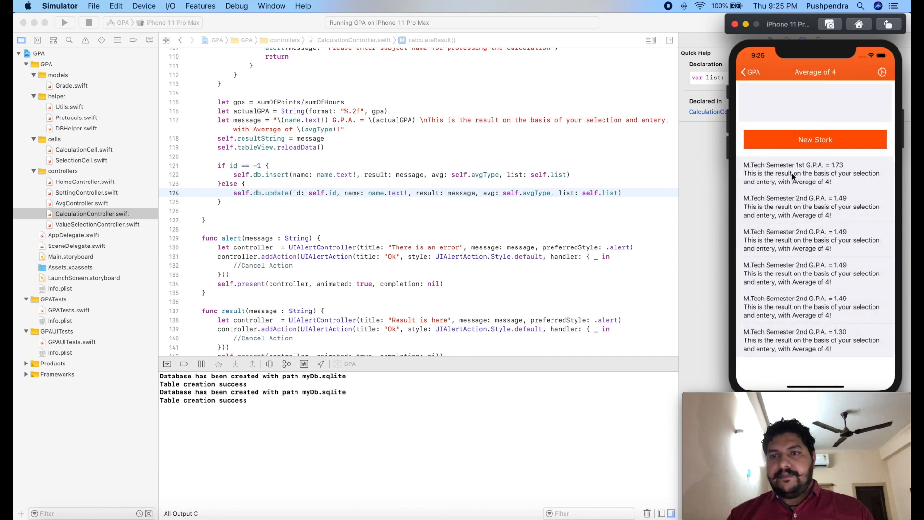
click(815, 139)
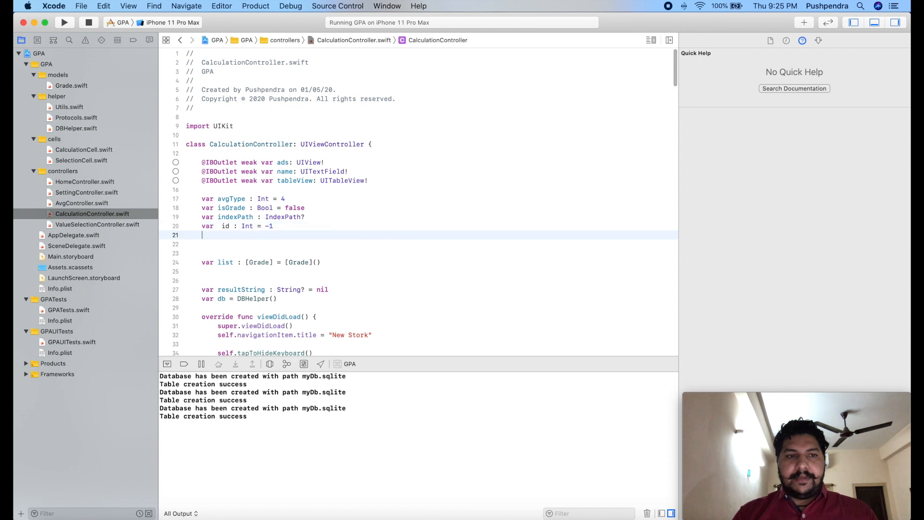
- In viewDidLoad, add `if id != -1 { self.name.text = self.subName }`
text(var nam)
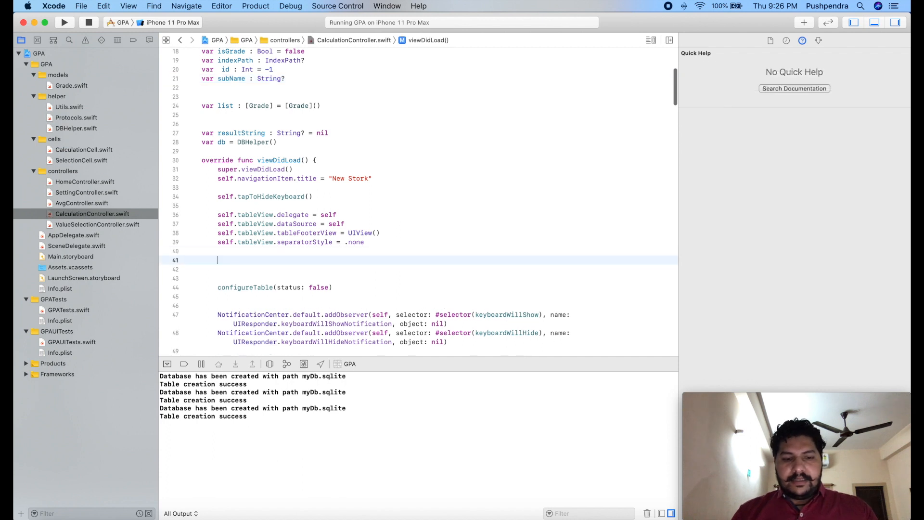
text(self)
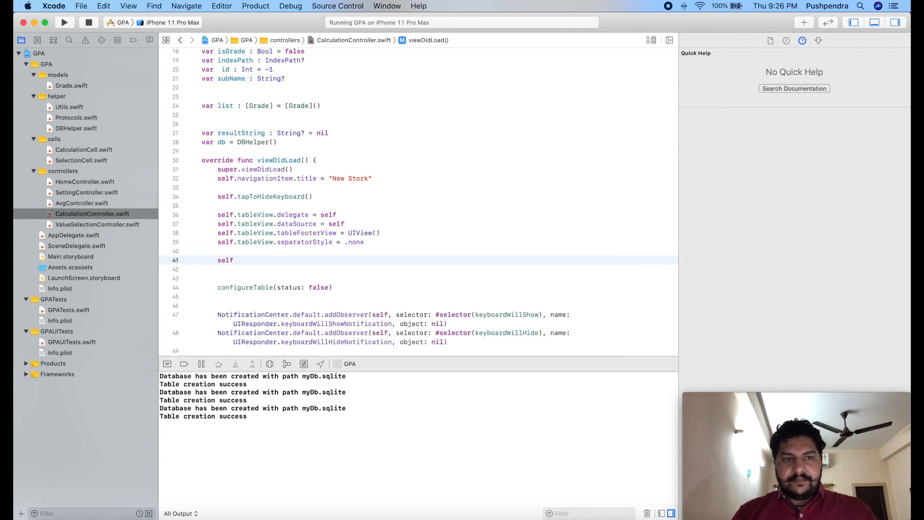
text(if)
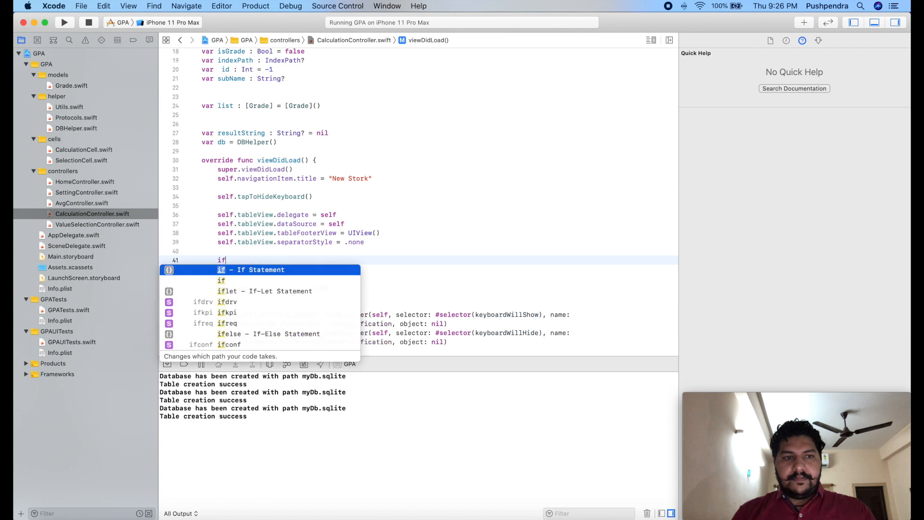
text(id  {)
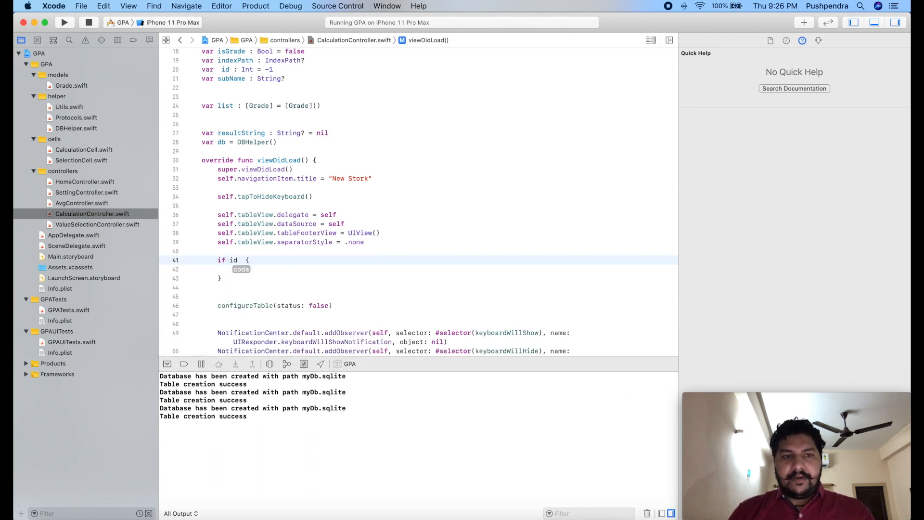
text(==)
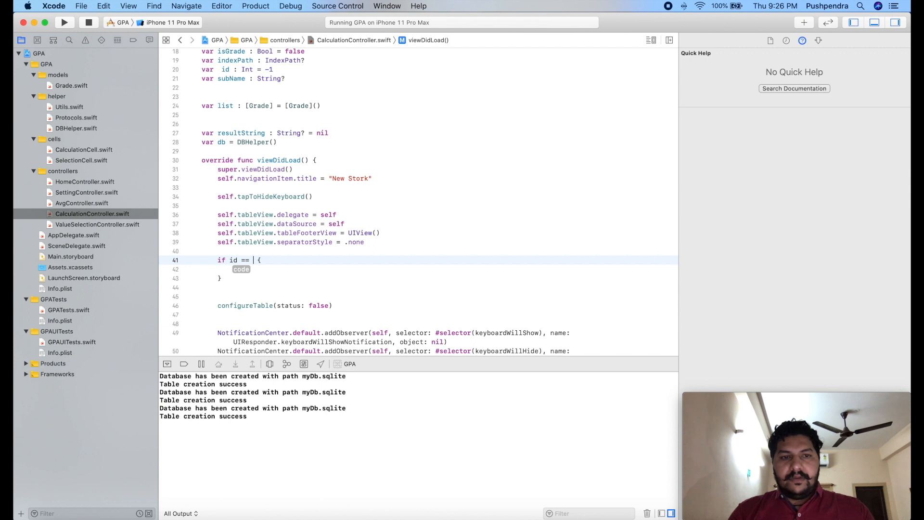
text(-1)
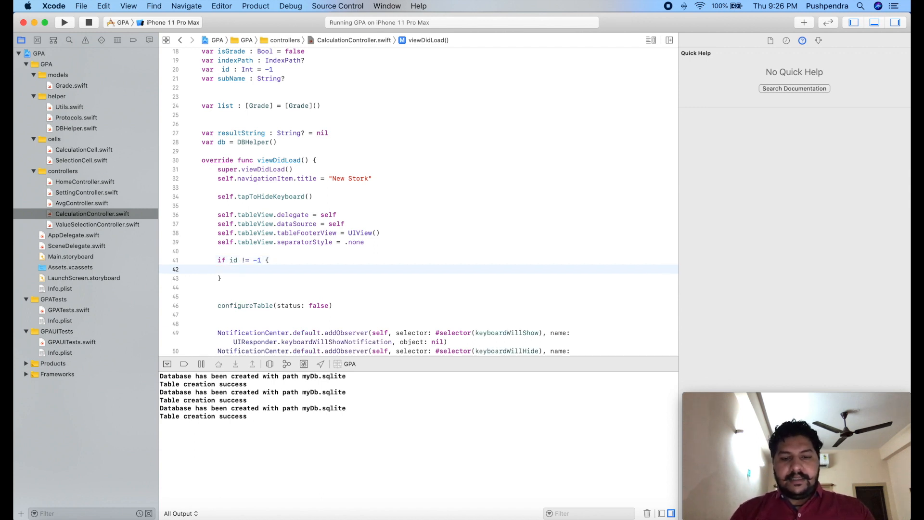
text(self.a)
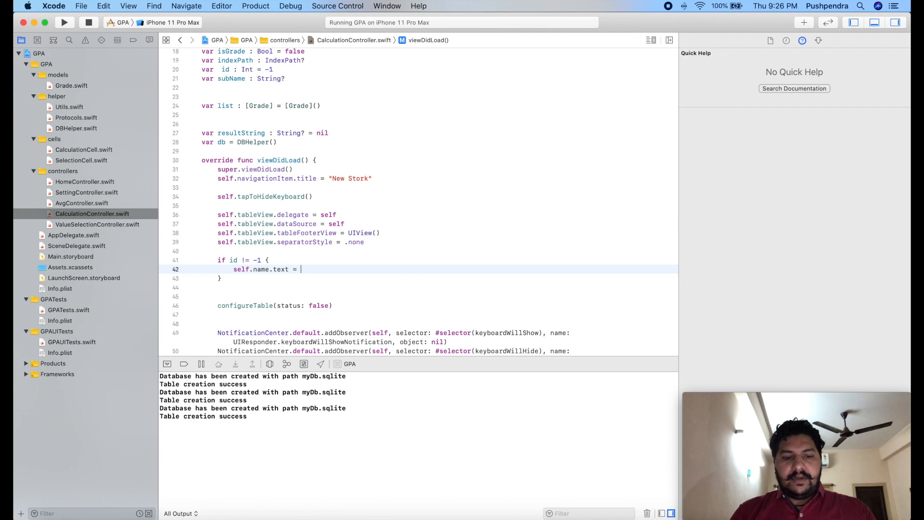
text(self.na)
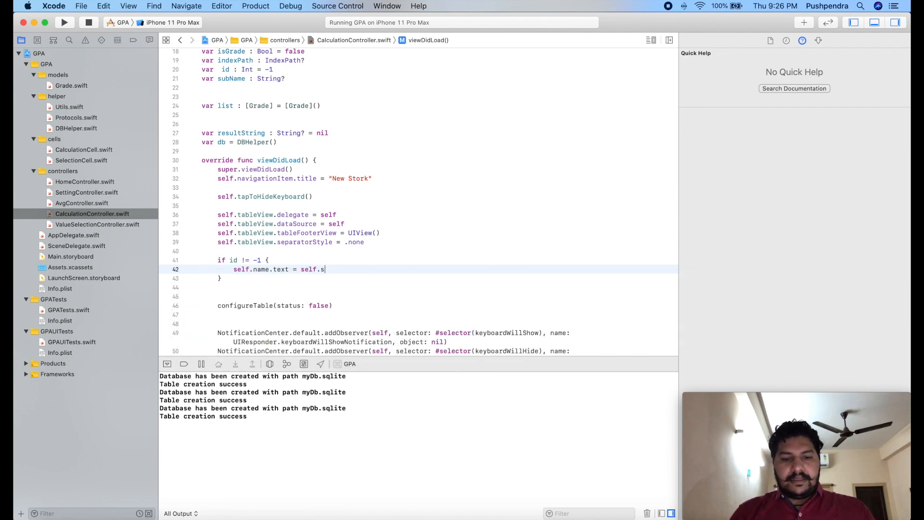
text(ubName)
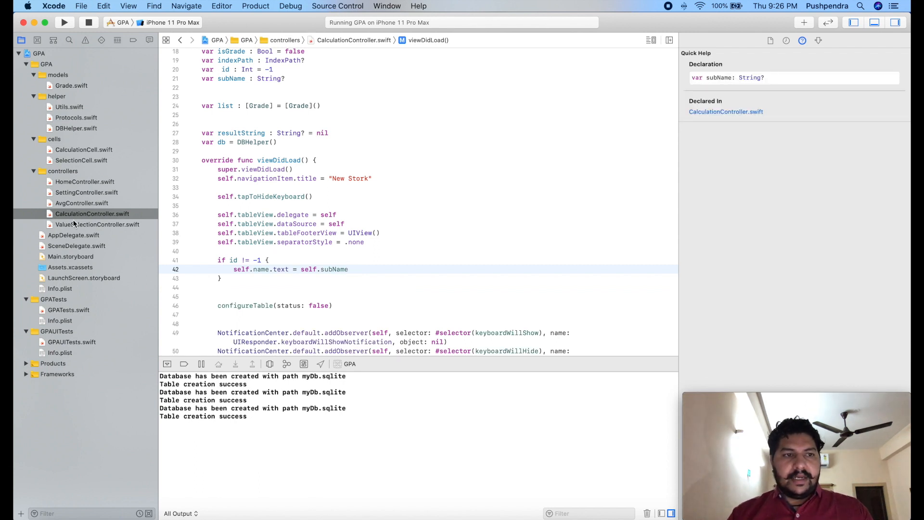
- In AvgController's didSelectRowAt, set controller.id = list[indexPath.row].id
click(81, 202)
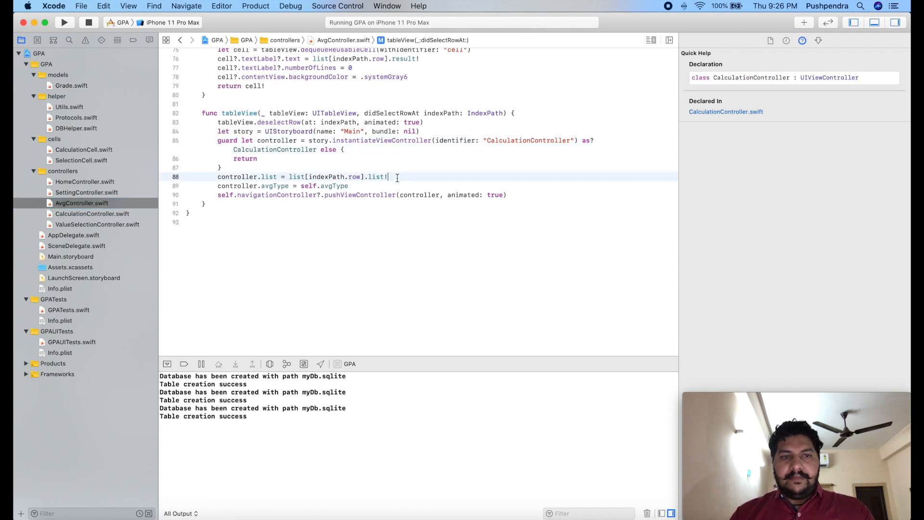
text(controller.)
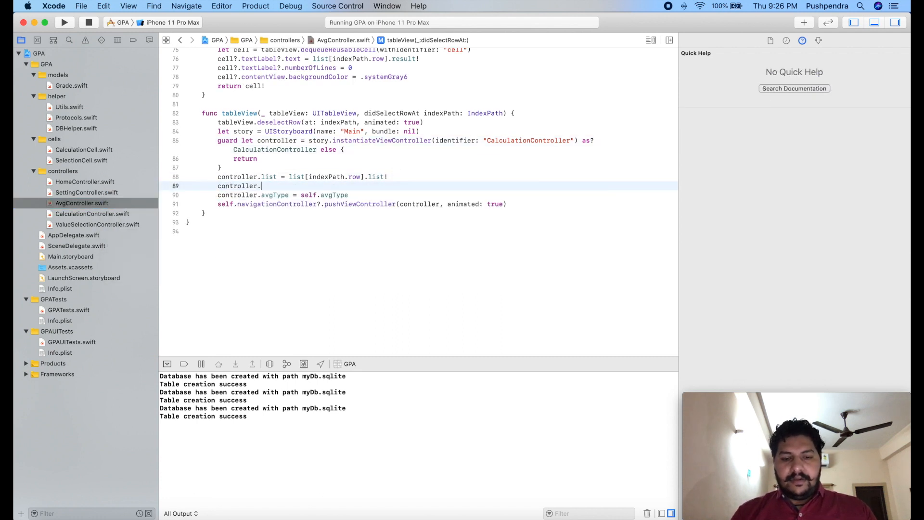
text(id =)
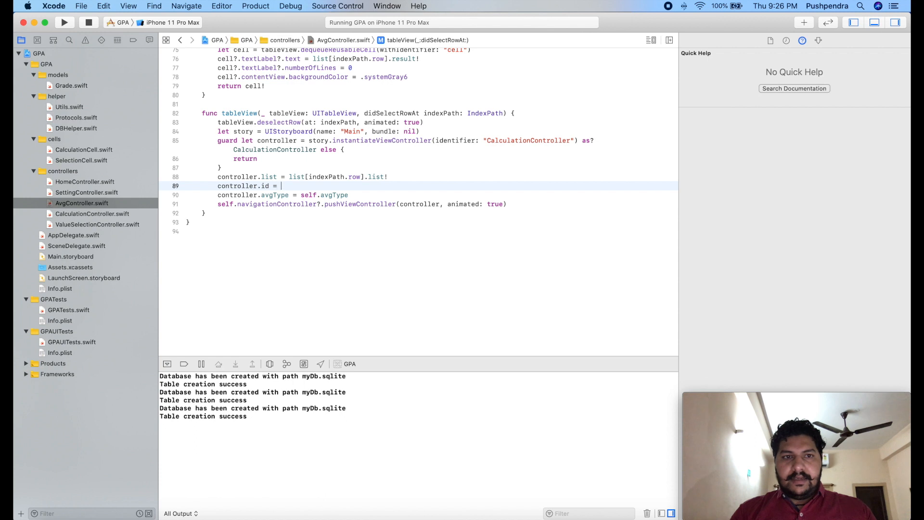
text(list[)
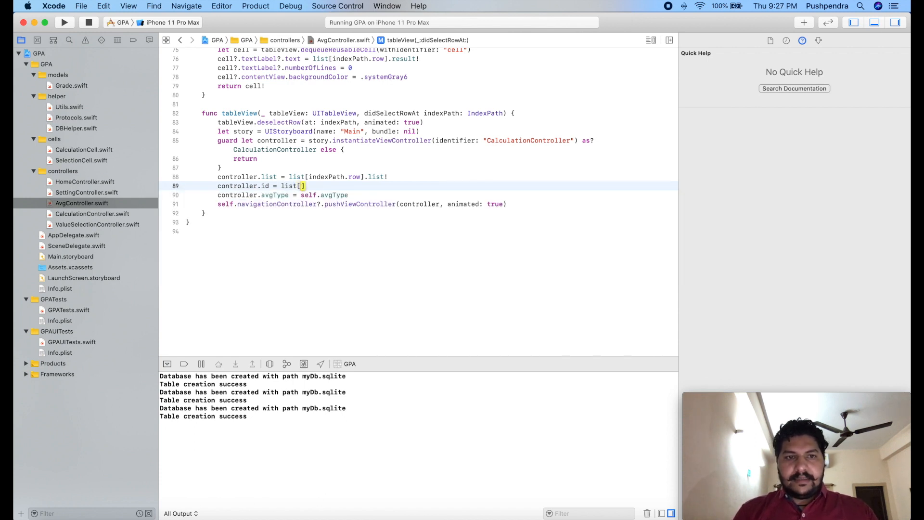
text(indexPath)
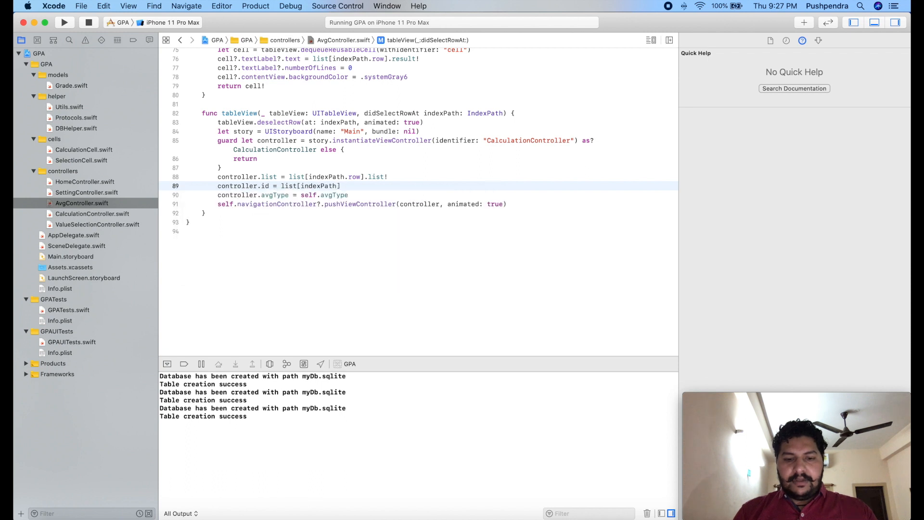
text(.row)
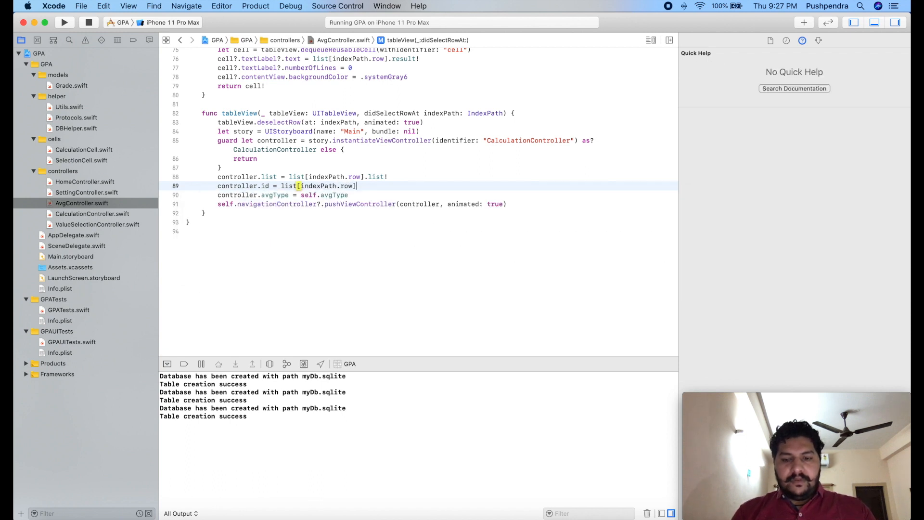
text(.i)
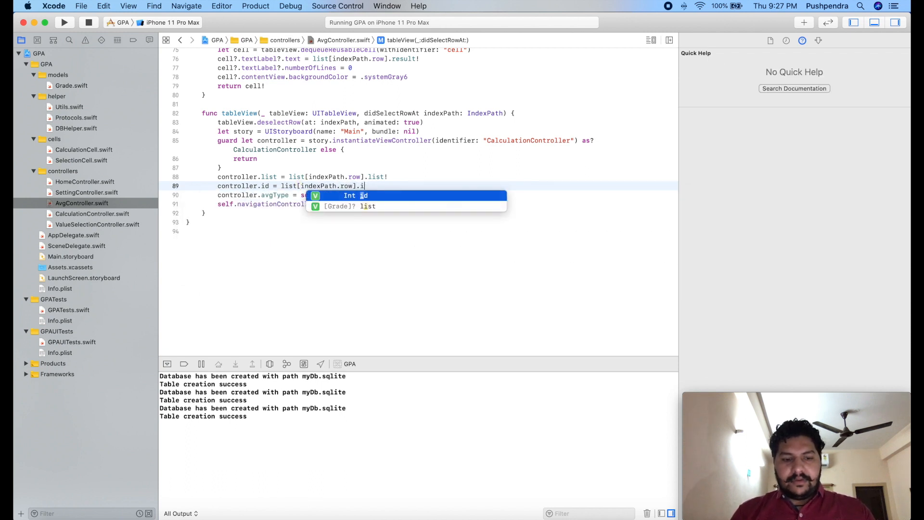
- Also set controller.subName = list[indexPath.row].name
text(controller.)
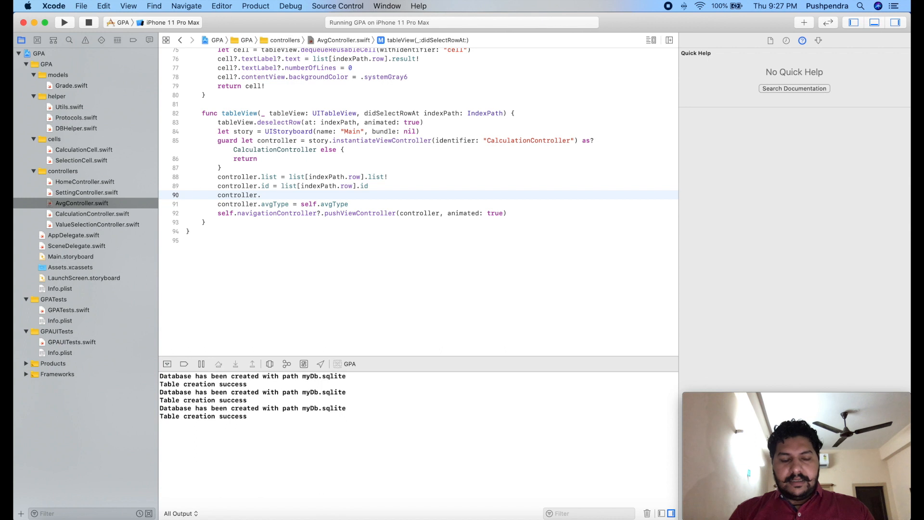
text(subName =)
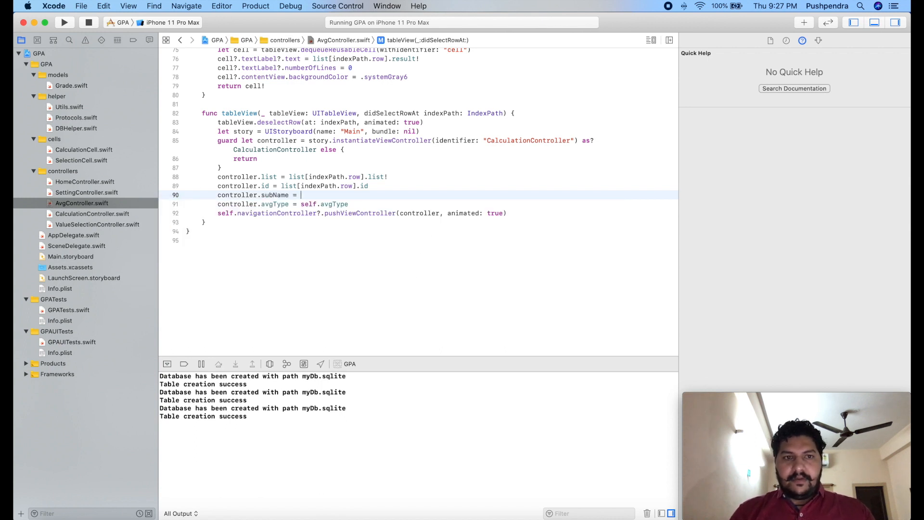
text(lis)
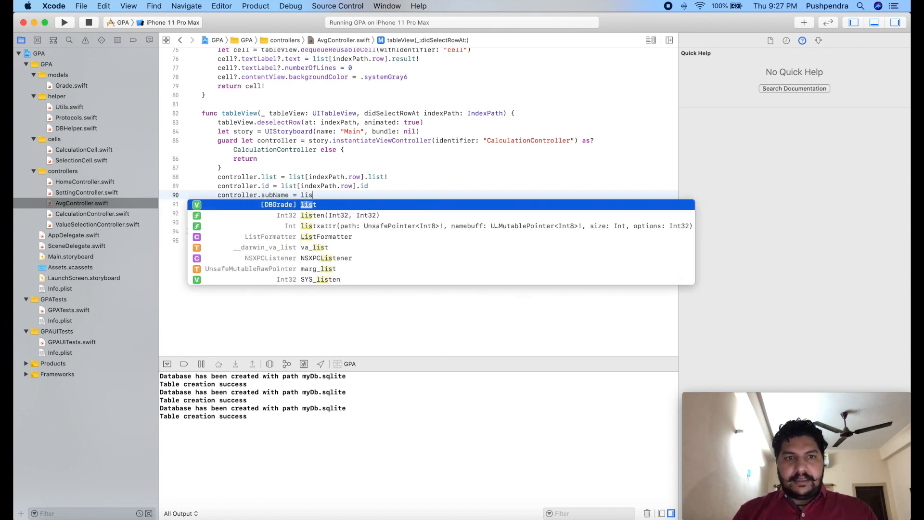
text([on)
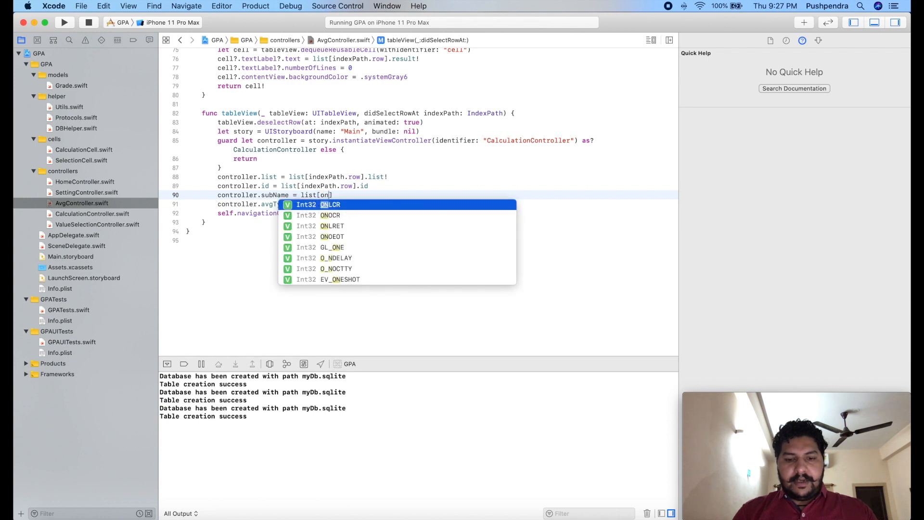
text(indexPath.row)
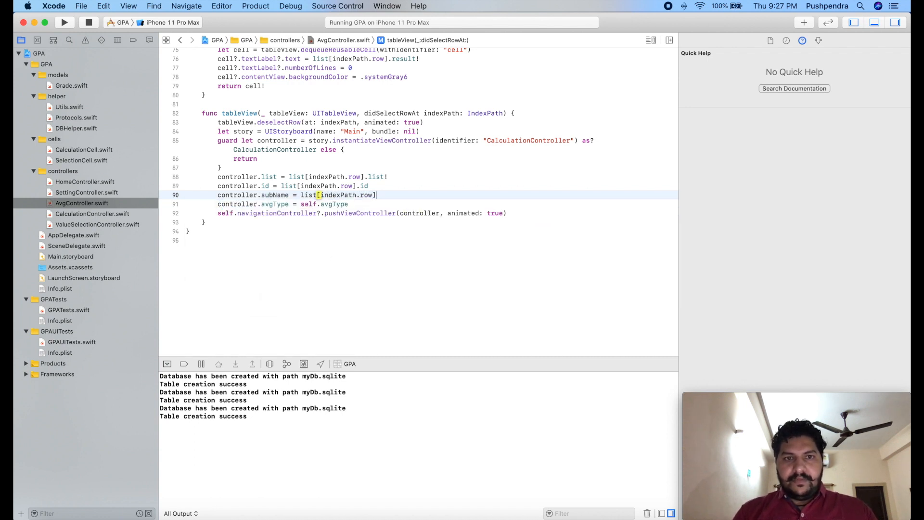
text(.name)
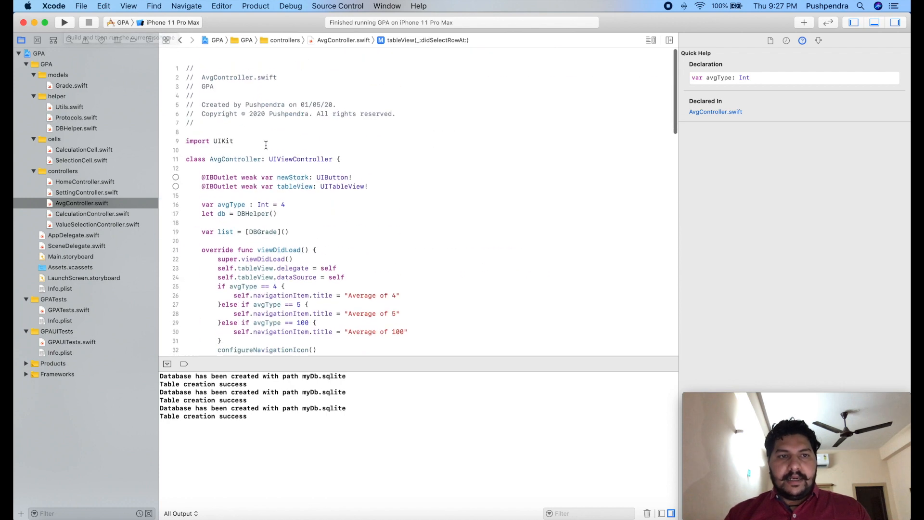
- Check viewWillAppear in AvgController and rerun the GPA app on iPhone 11 Pro Max
scroll(down, 3)
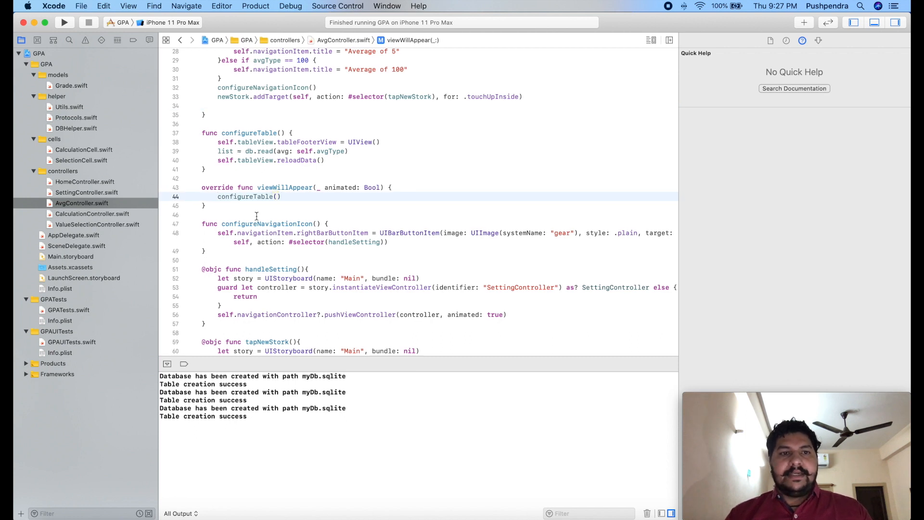
click(64, 22)
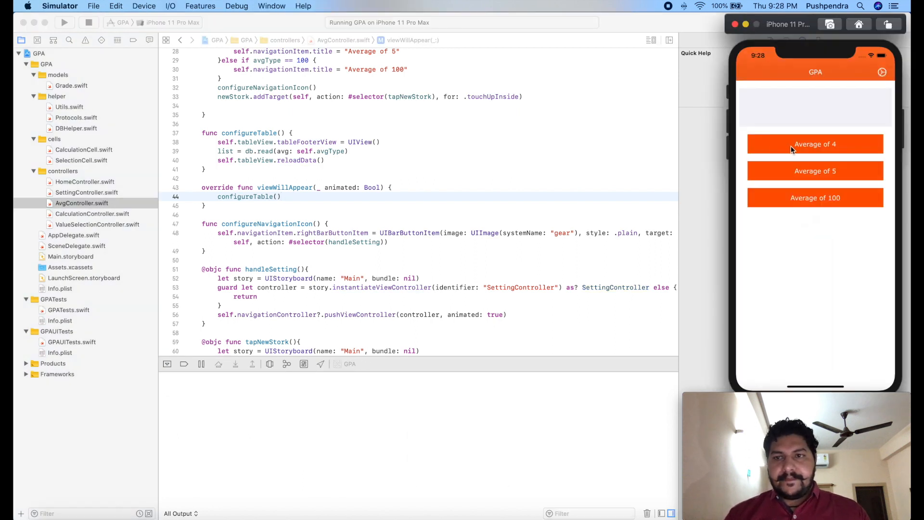
- Change the first Average of 4 record's name to B.Tech and recalculate the result
click(815, 144)
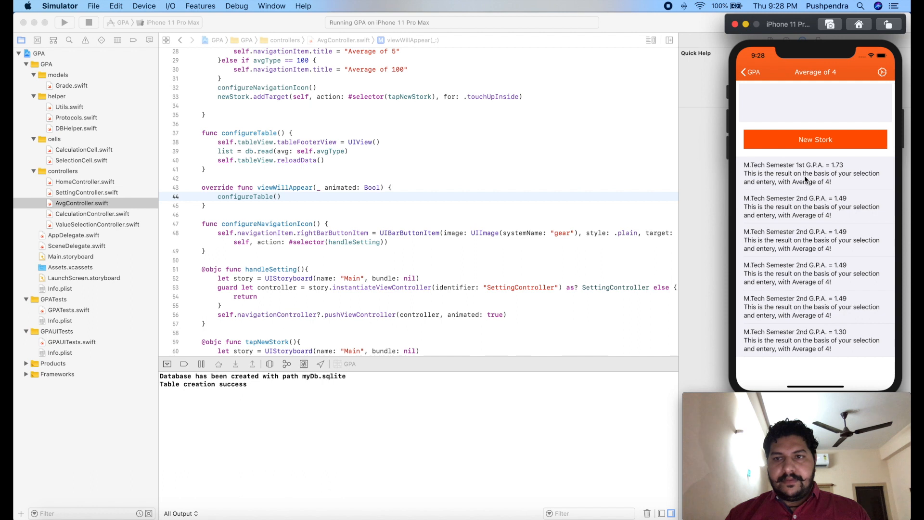
click(814, 139)
text(M.Tech Semester 2n)
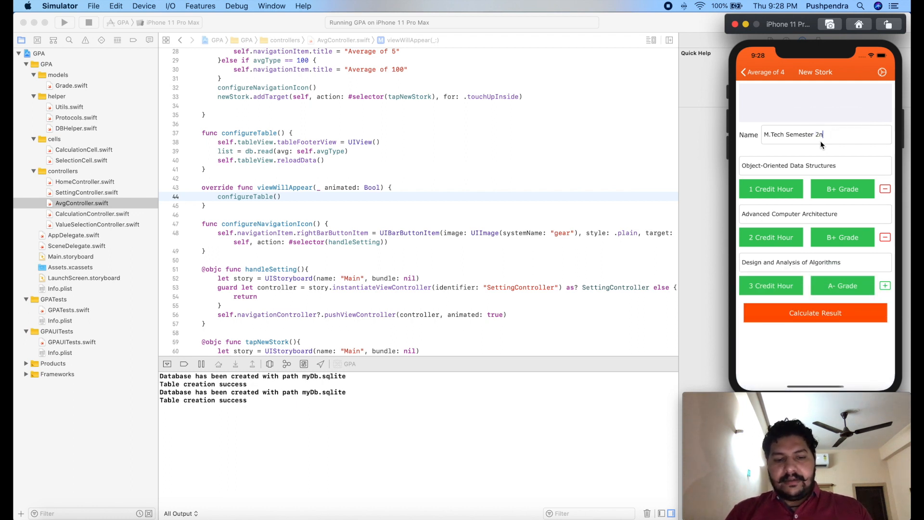
key(backspace)
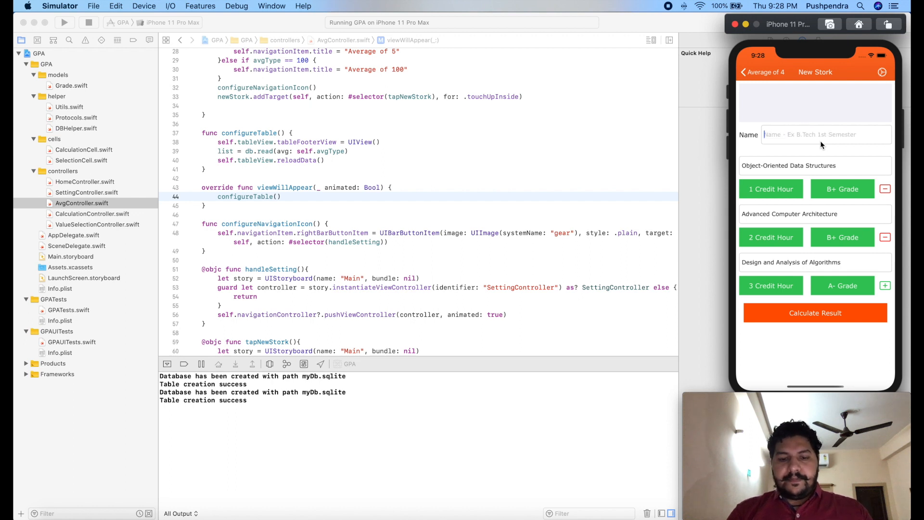
text(B.Tech)
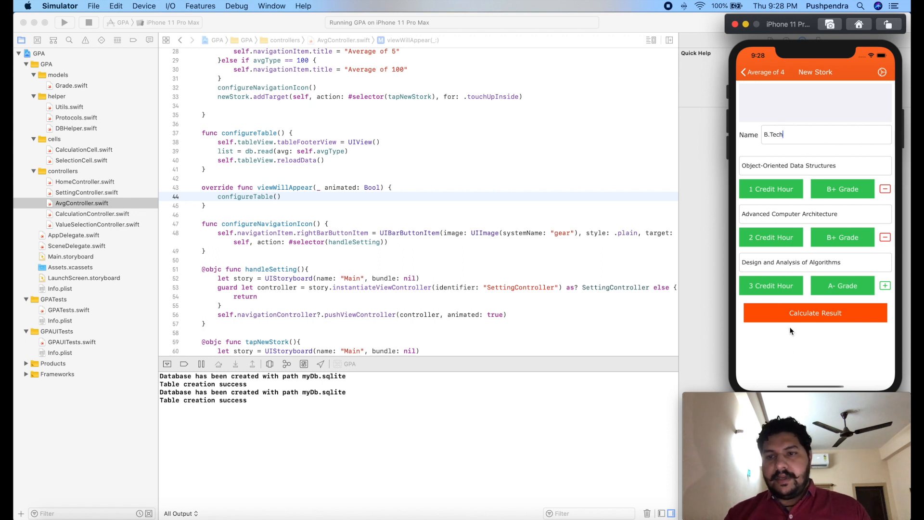
mouse_move(791, 316)
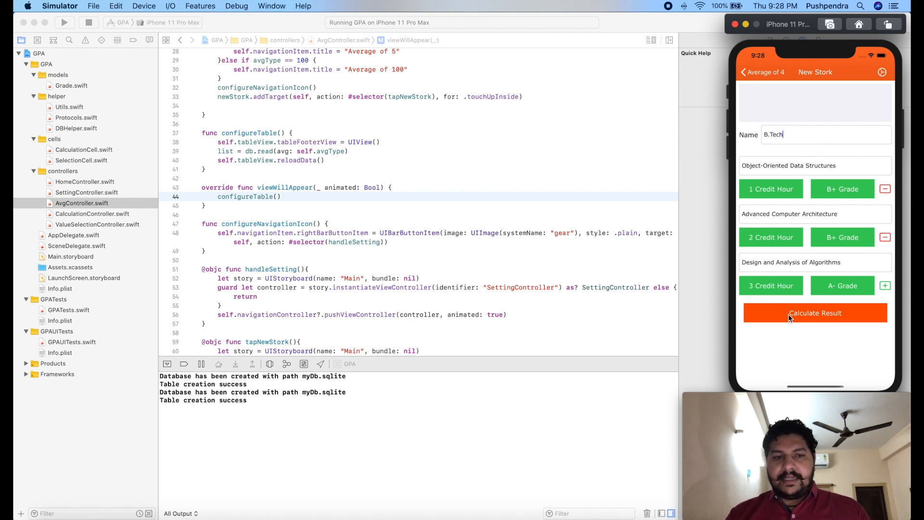
click(814, 313)
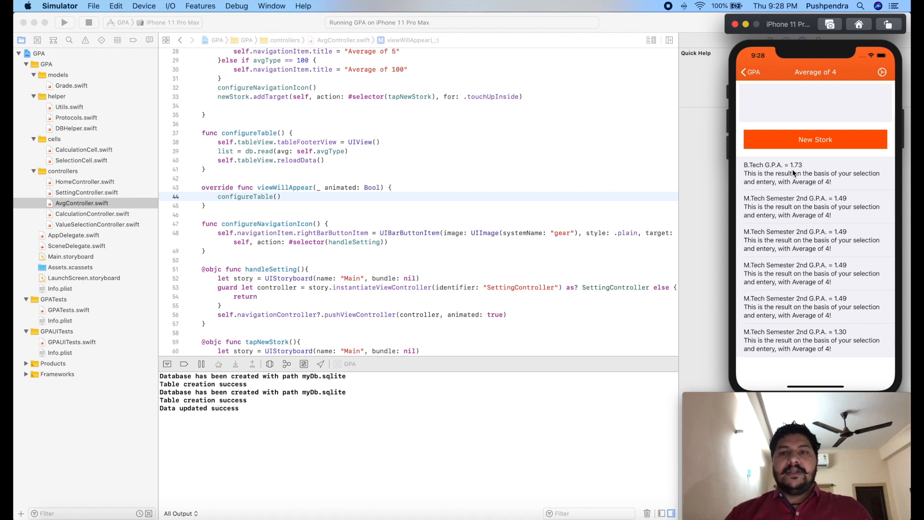
mouse_move(527, 161)
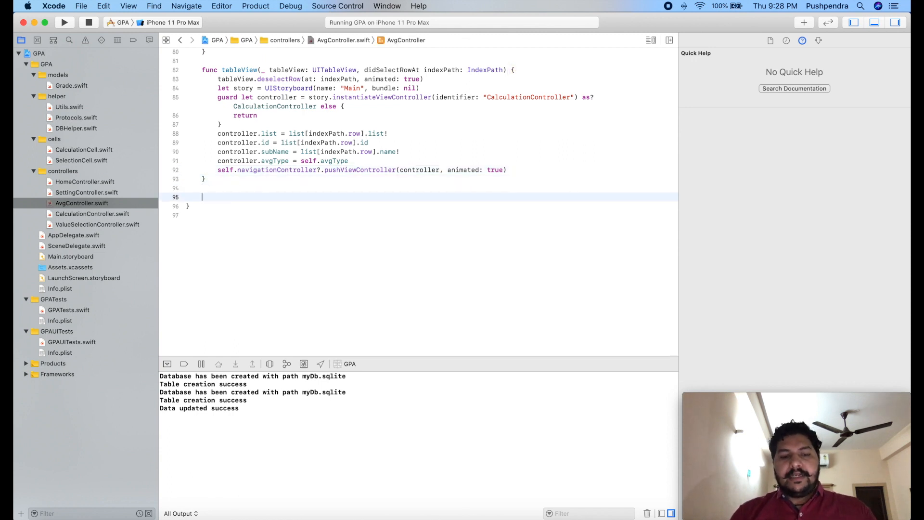
- Add canEditRowAt returning true and a commit handler using list.remove(at:) and reloadData
text(caneditRowAt indexPath: IndexPath) -> Bool {)
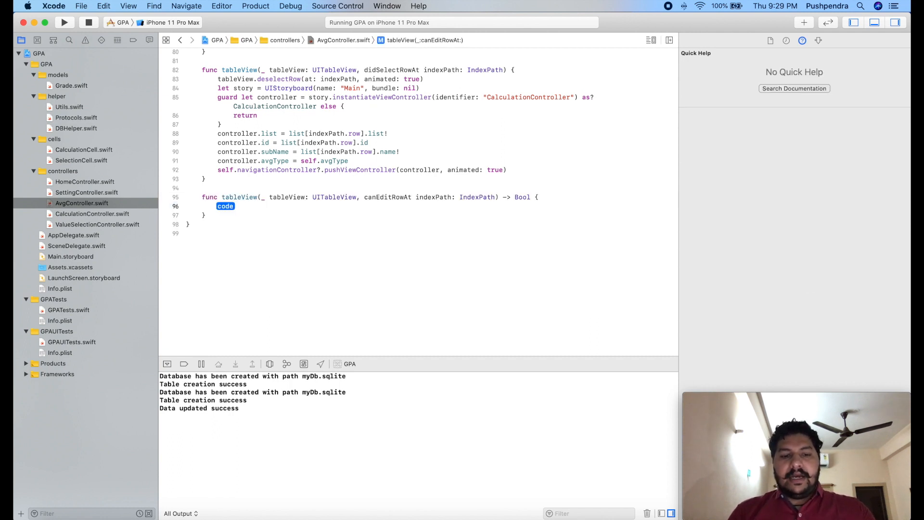
text(return true)
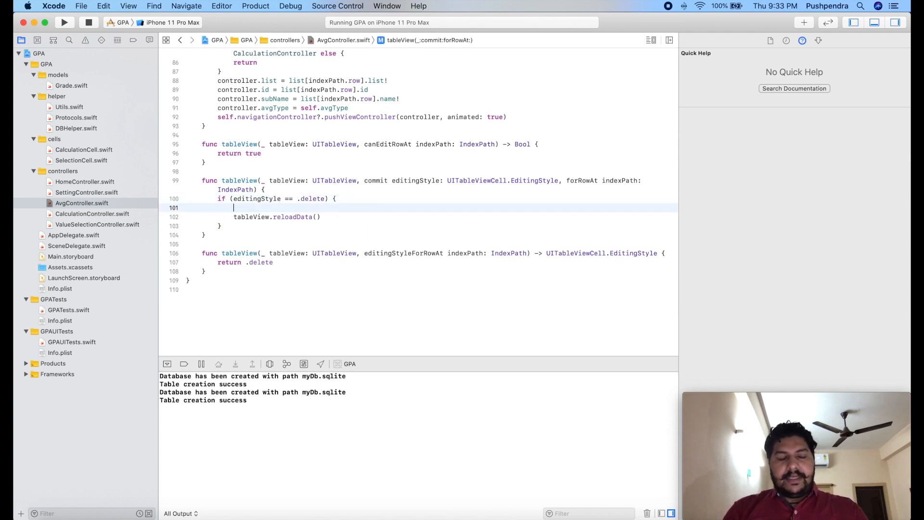
text(lis)
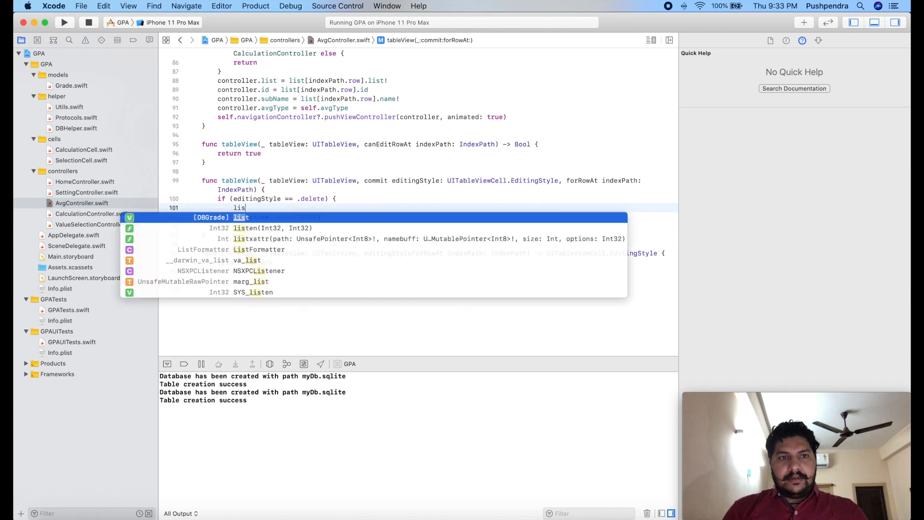
text(.r)
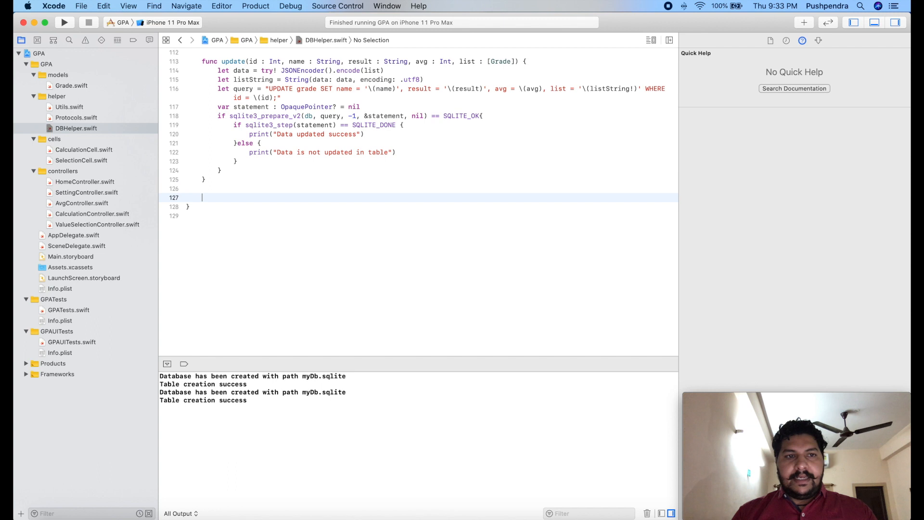
- Declare func delete(id: Int) in DBHelper with a query string variable
text(fun)
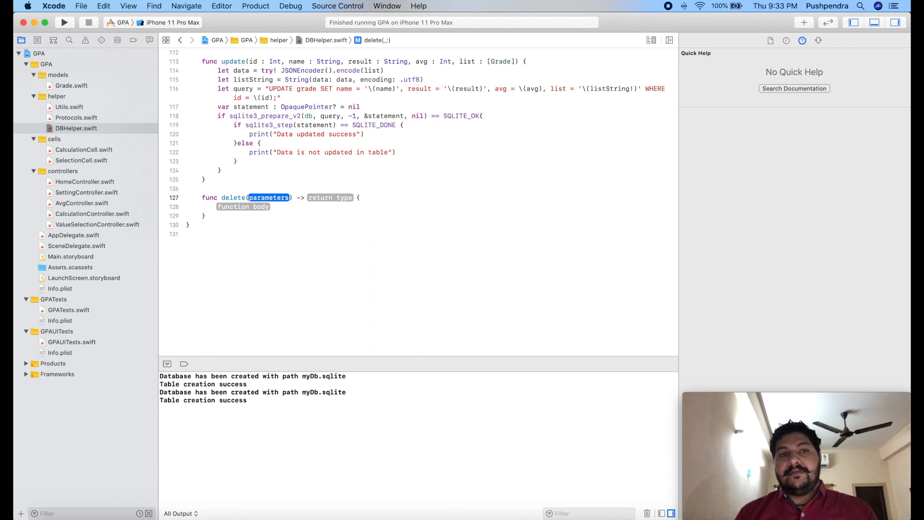
text(id)
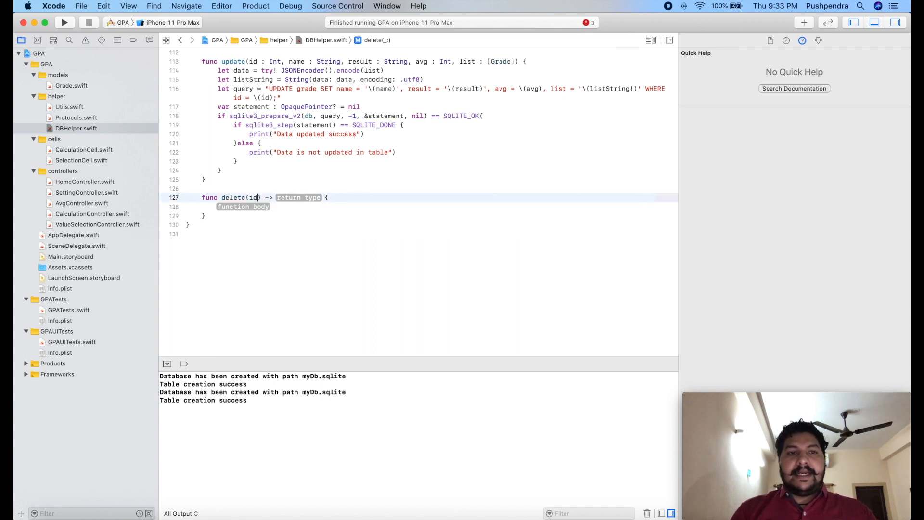
text(: Int)
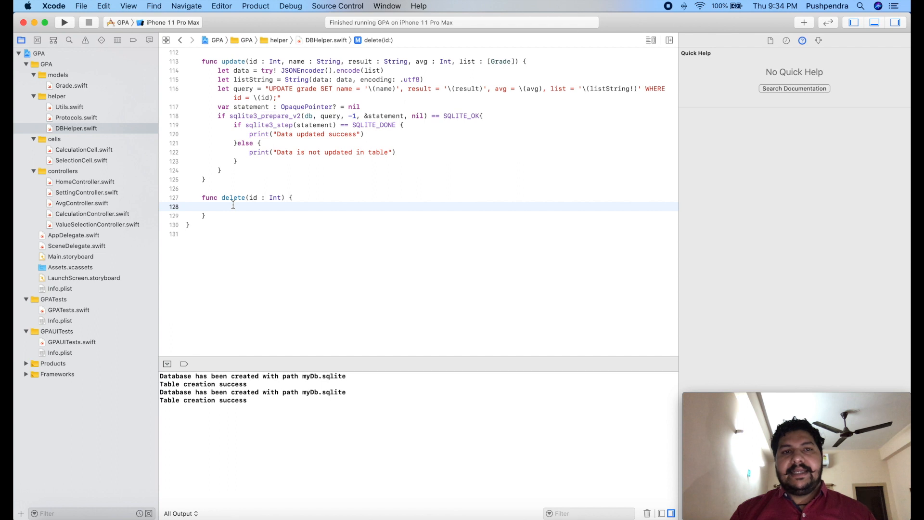
text(let)
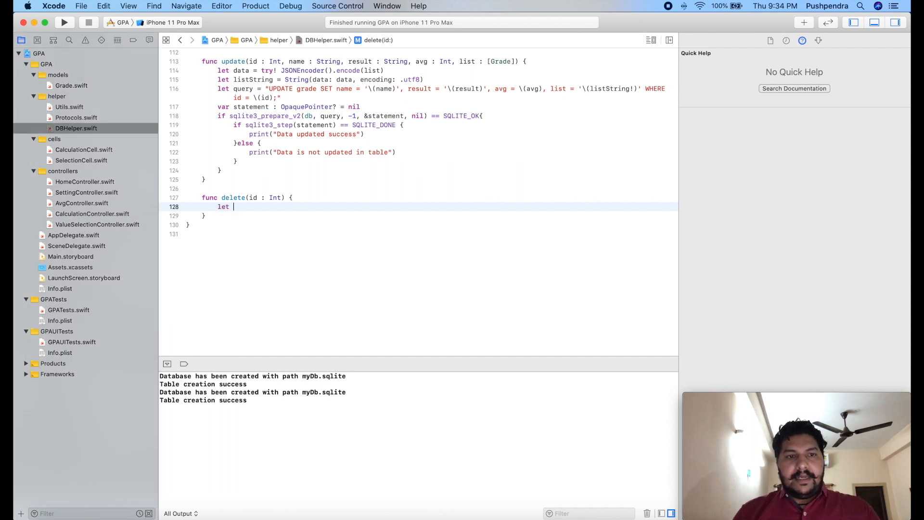
text(que)
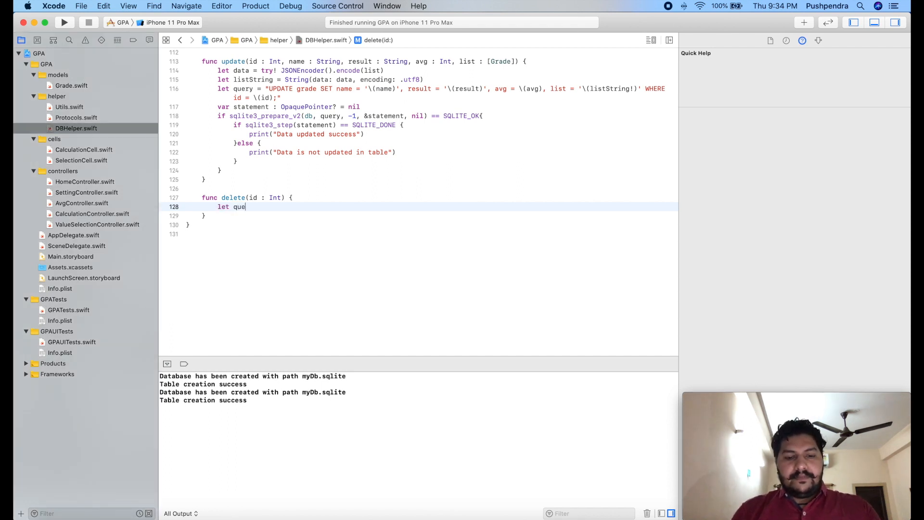
text(ry = "")
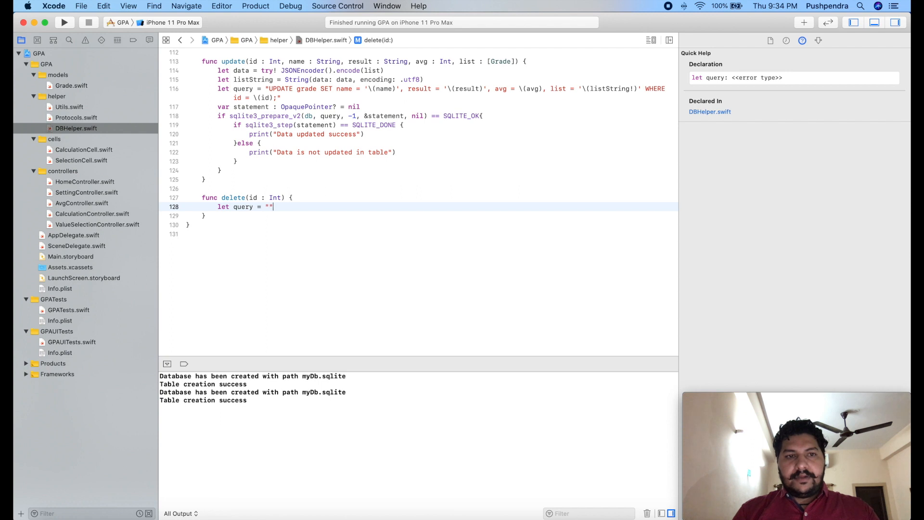
- Fill in "DELETE FROM grade where id = \(id)" and reword messages to delete success/failure
text(DEL)
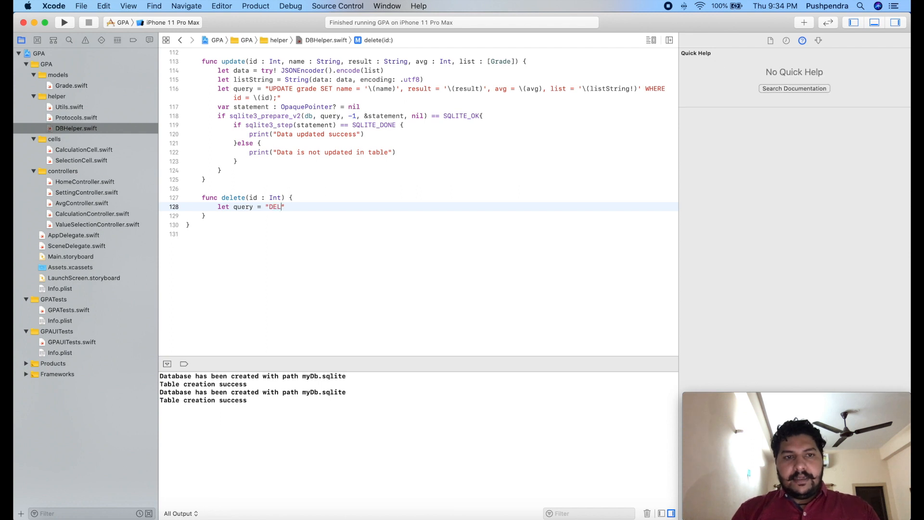
text(ETE FROM gra)
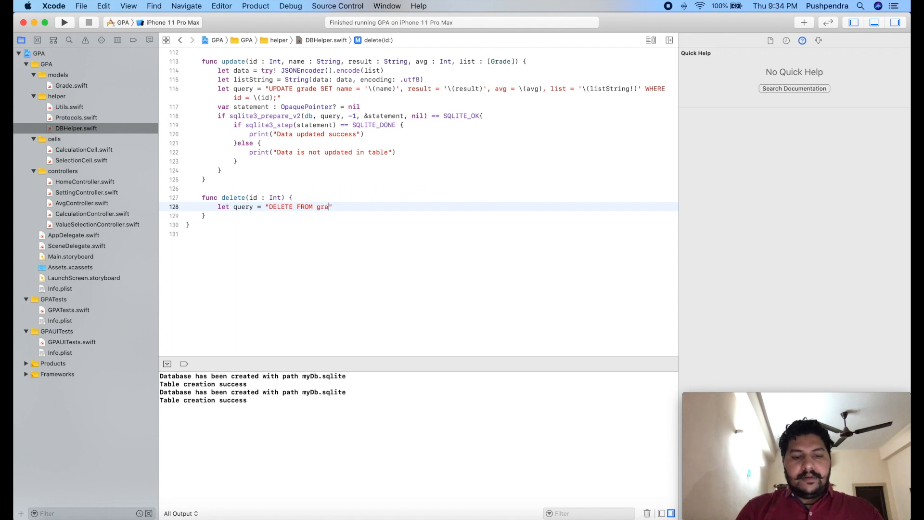
text(de where)
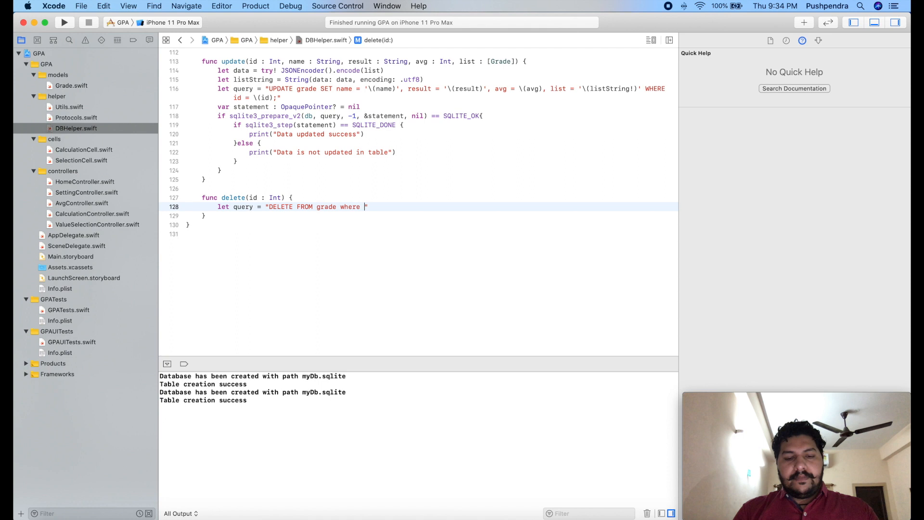
text(id = \()
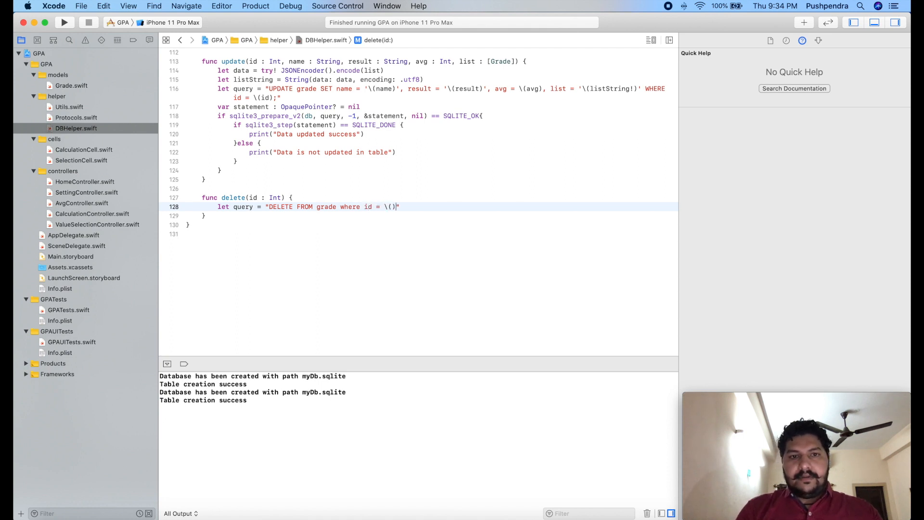
text(id)
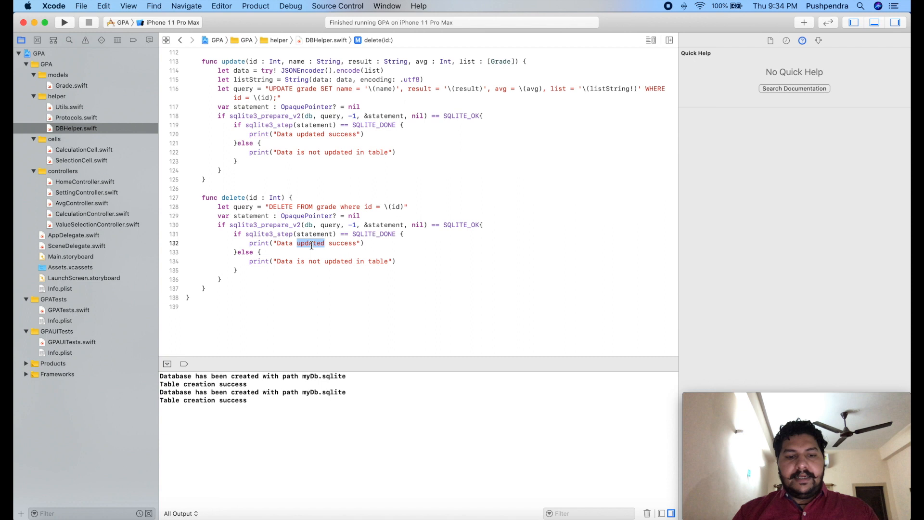
text(delete)
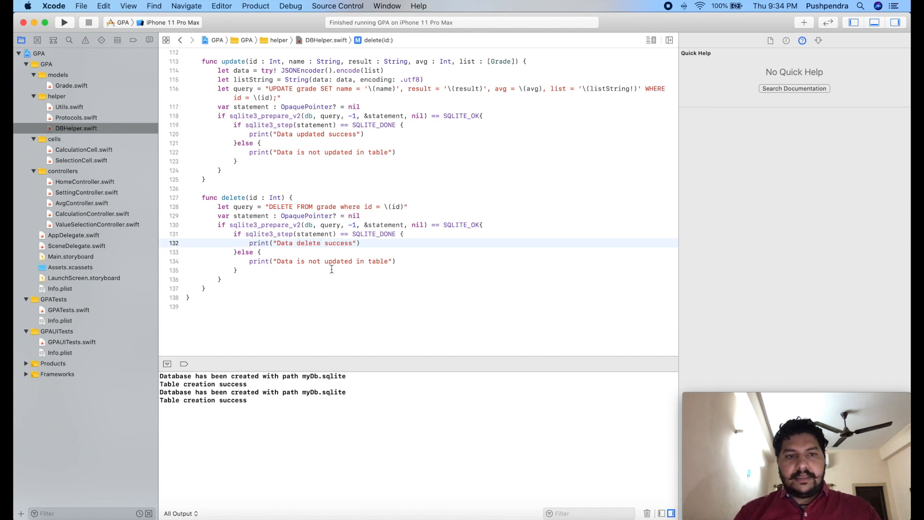
double_click(338, 261)
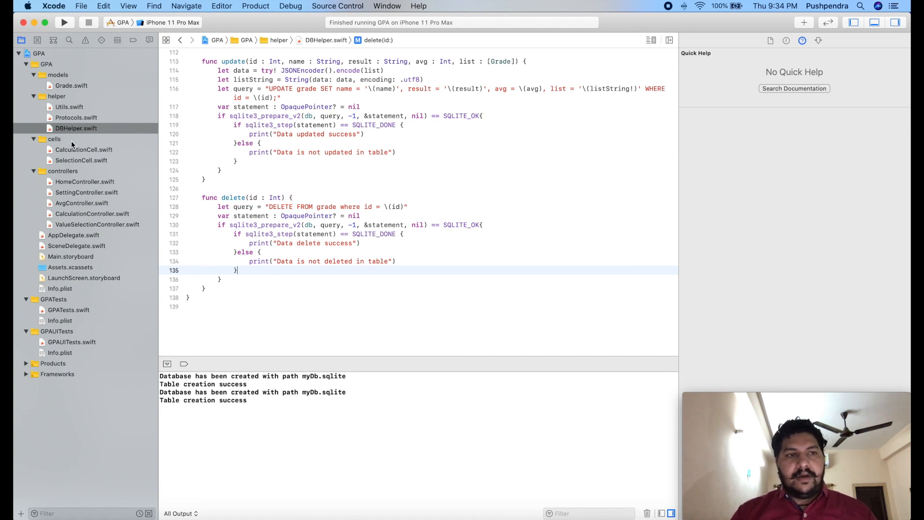
mouse_move(79, 193)
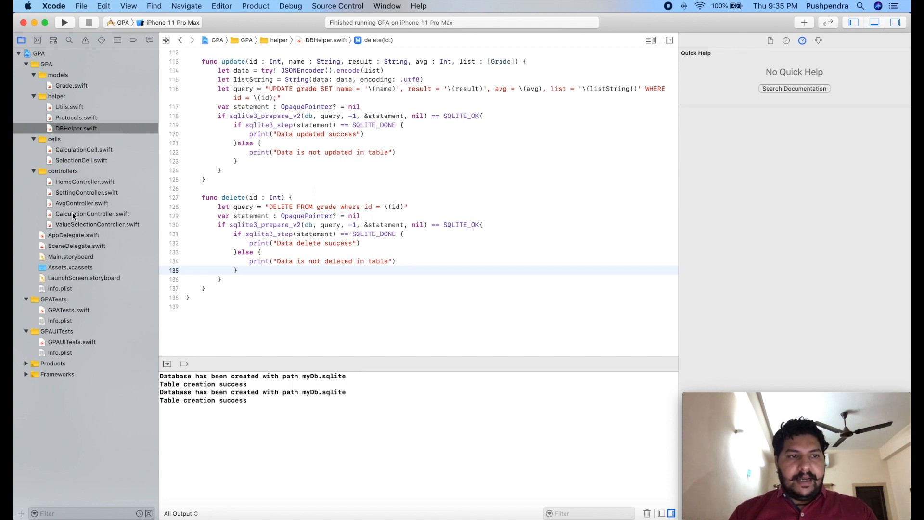
- Add self.db.delete(id: list[indexPath.row].id) before list.remove, then run the app
click(81, 202)
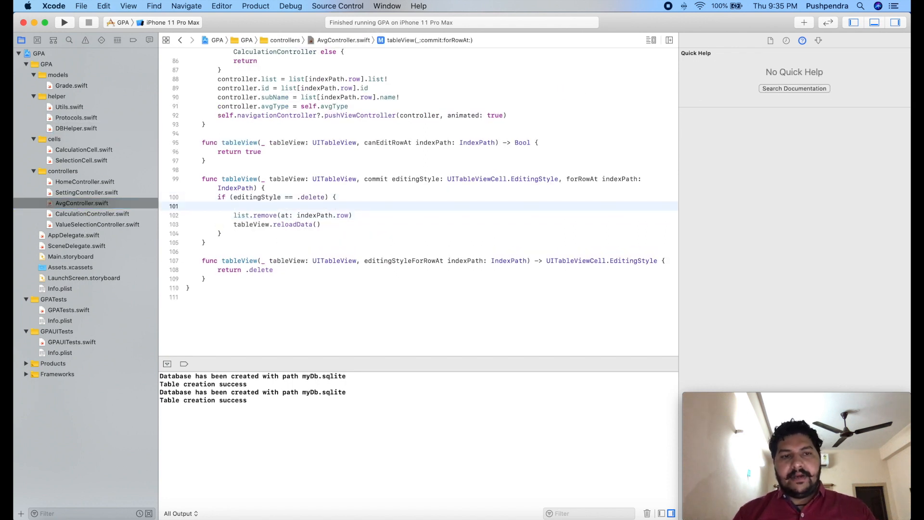
text(d)
text(self.)
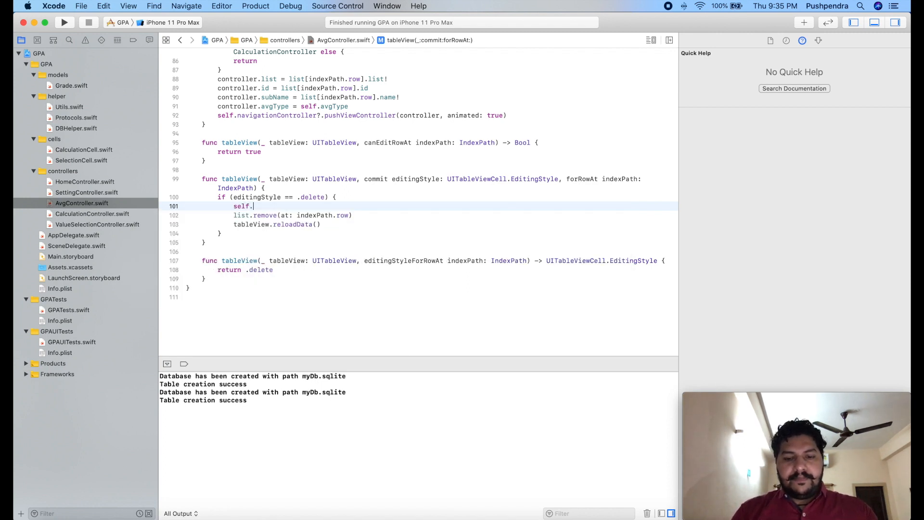
text(db.delete(id: l)
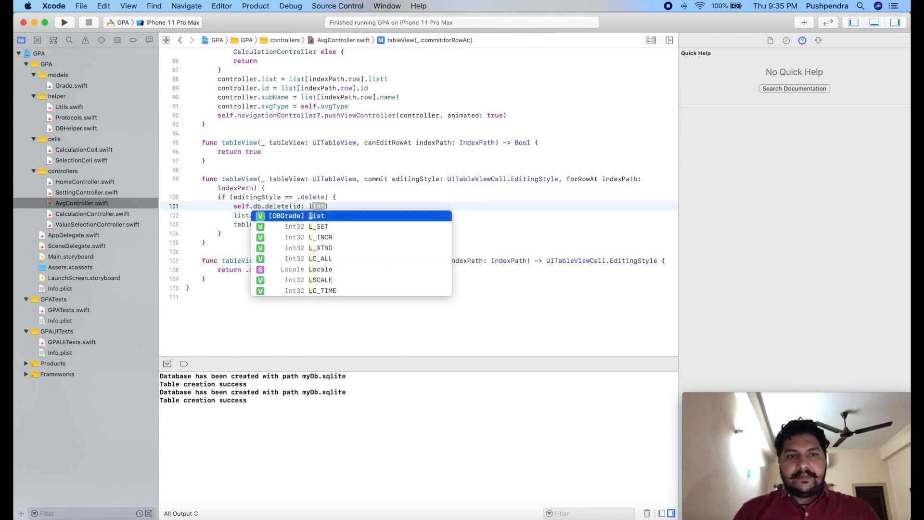
key(backspace)
text(ist[indexPath.row].id)
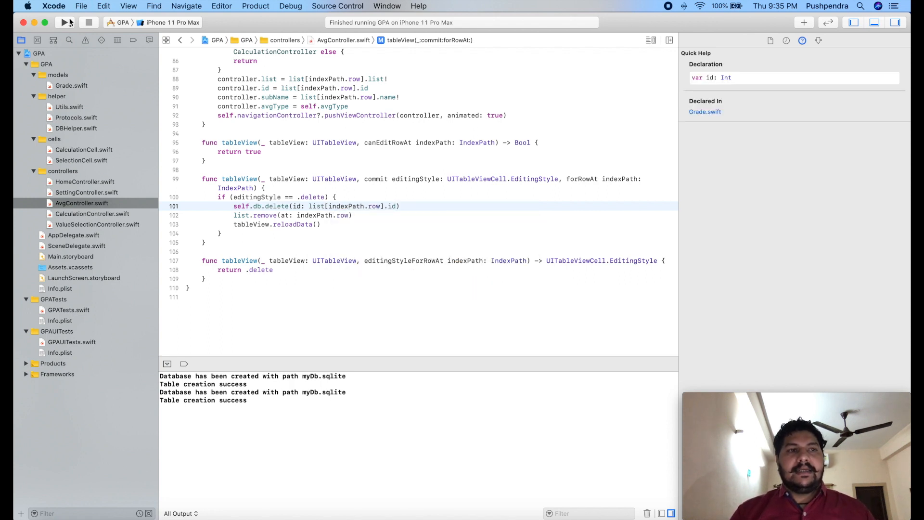
click(63, 22)
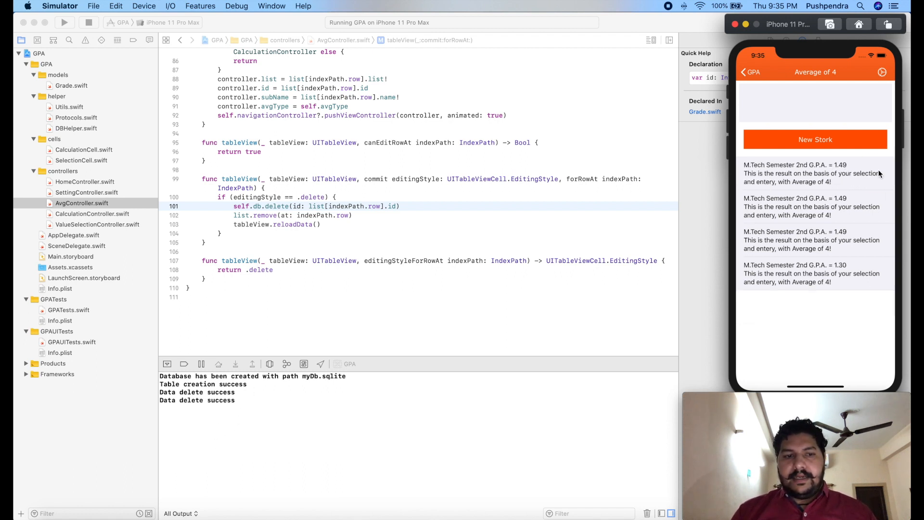
- Go back to the GPA home screen and reopen Average of 4 to verify four records remain
click(746, 72)
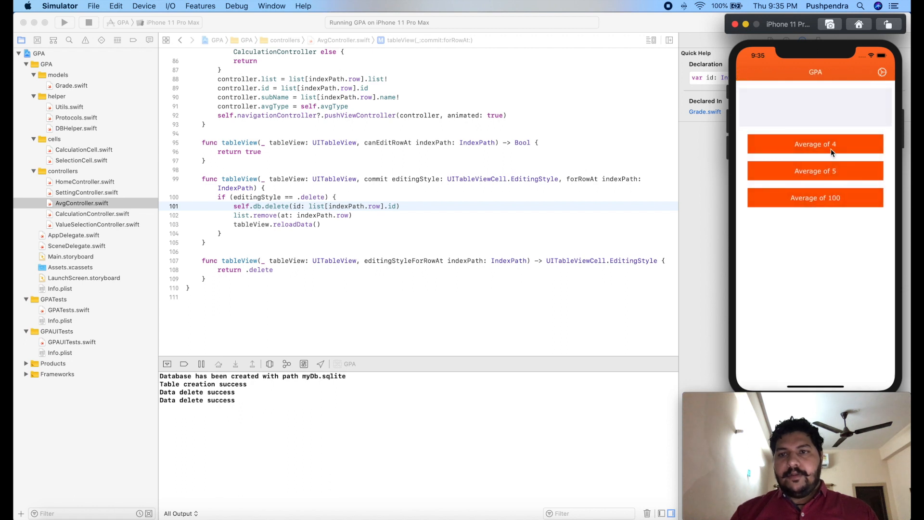
click(815, 144)
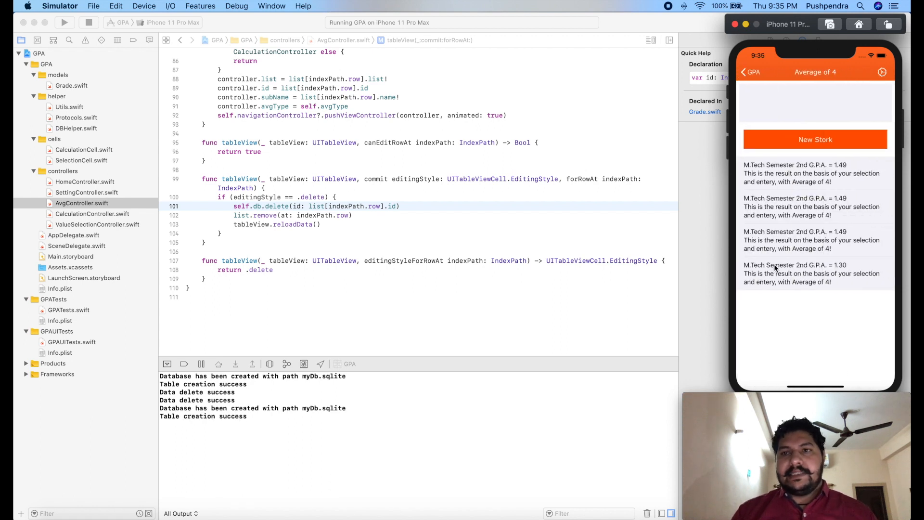